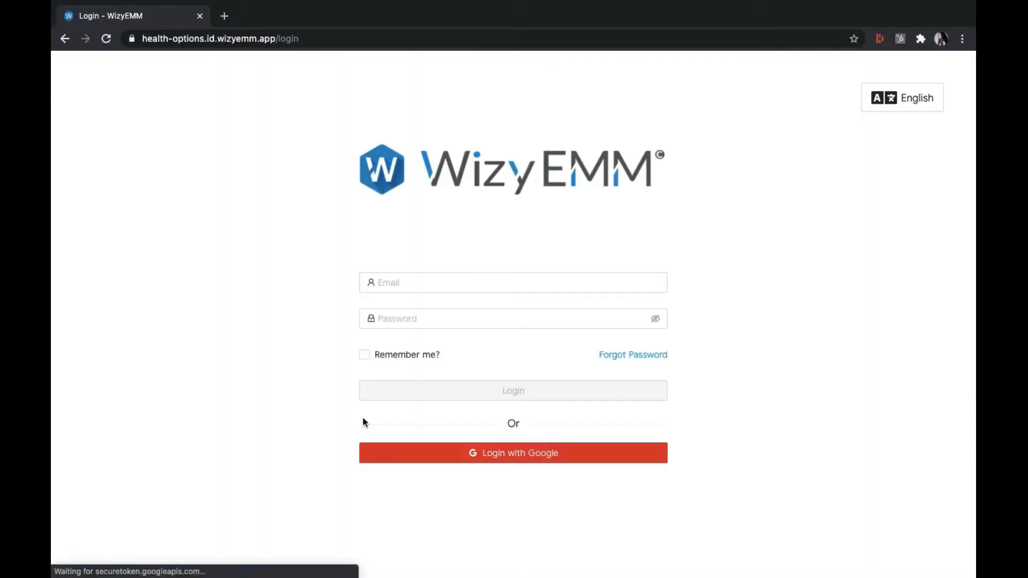
Sign in to WizyEMM via Google using the work account and land on the dashboard.
left_click(513, 453)
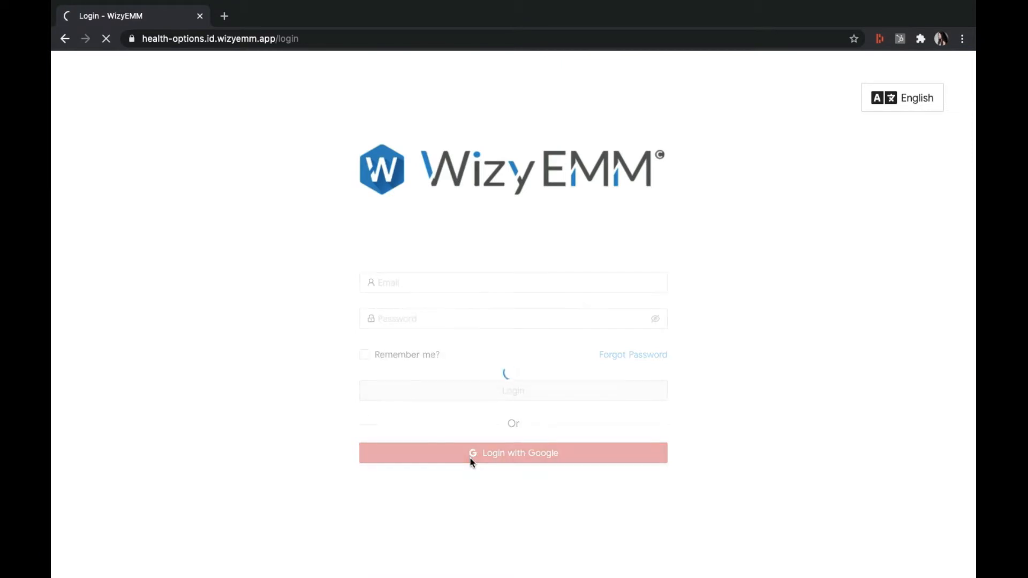
left_click(513, 454)
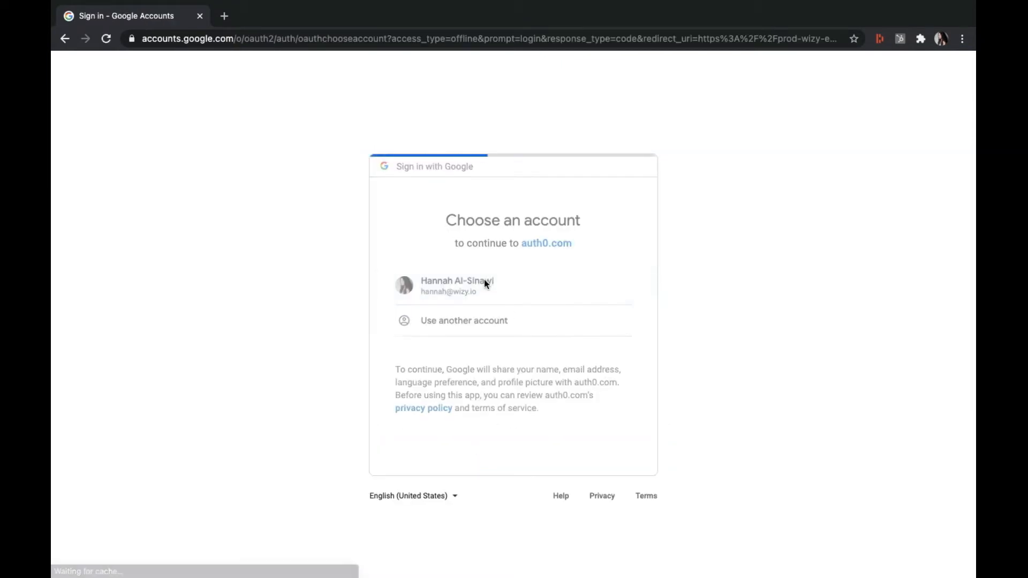
left_click(457, 286)
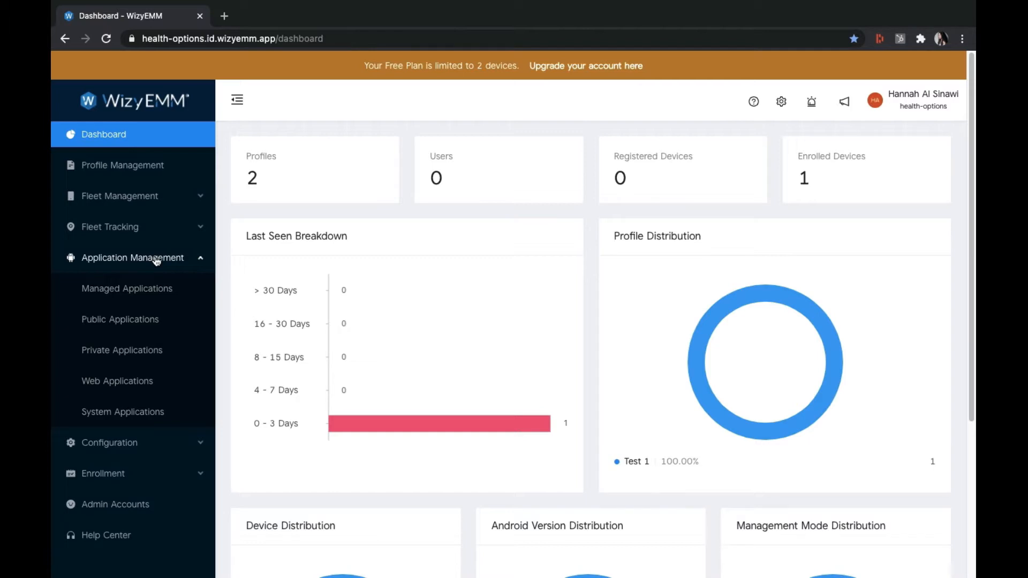
Add Consultbydoc from Public Applications (search 'co') to the enterprise's managed apps.
left_click(120, 319)
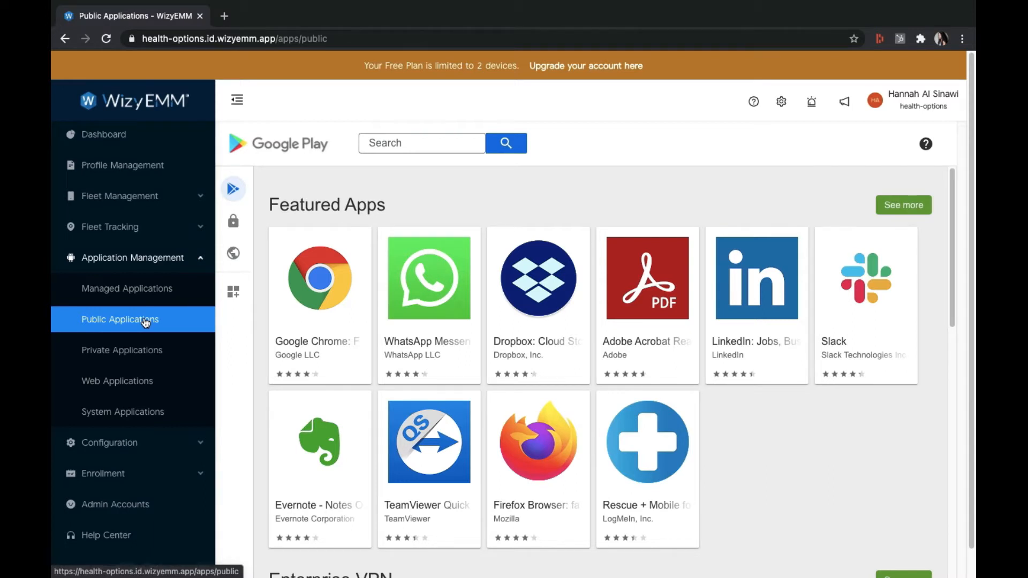
type("consultbydoc")
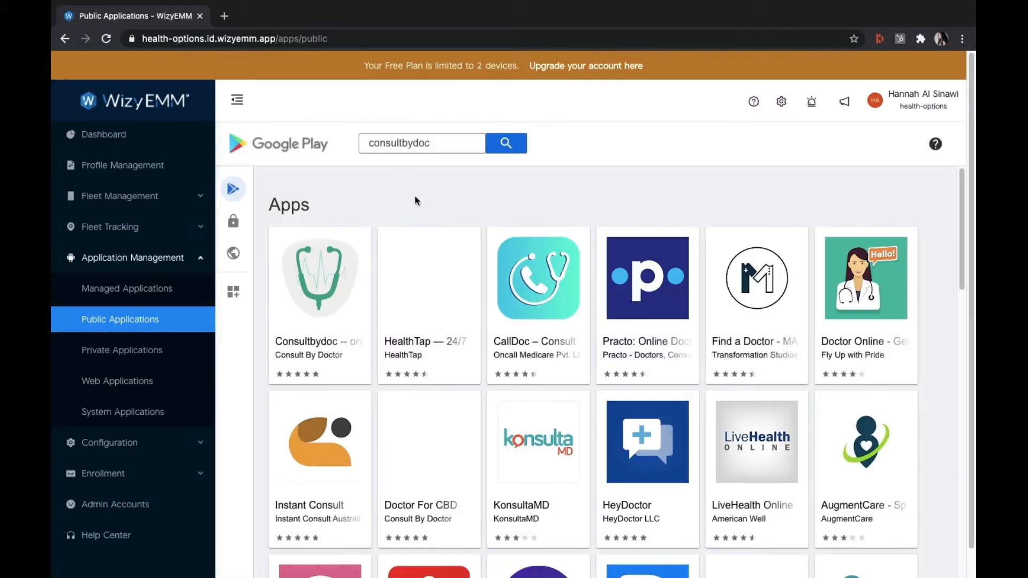
left_click(319, 278)
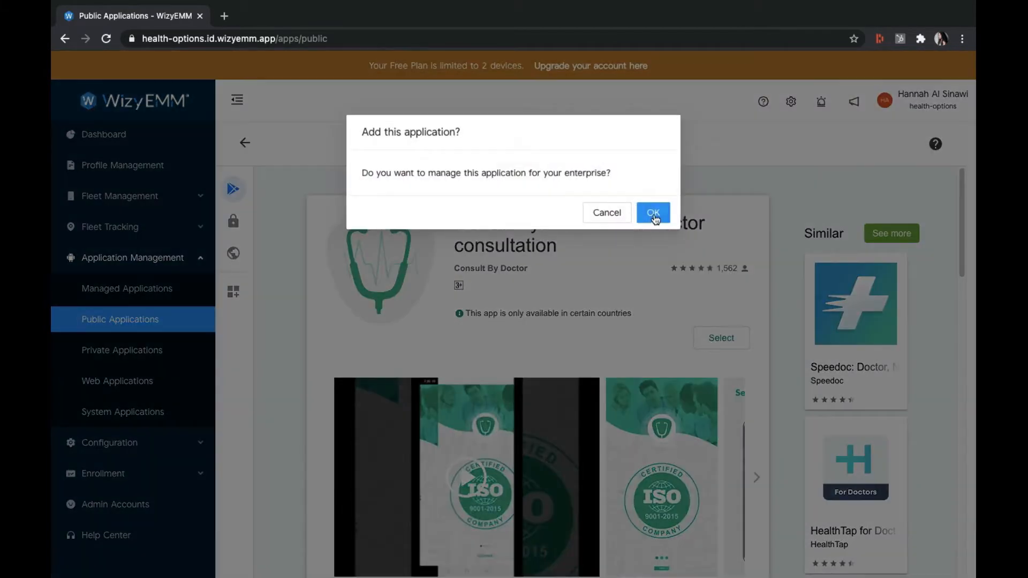
left_click(652, 212)
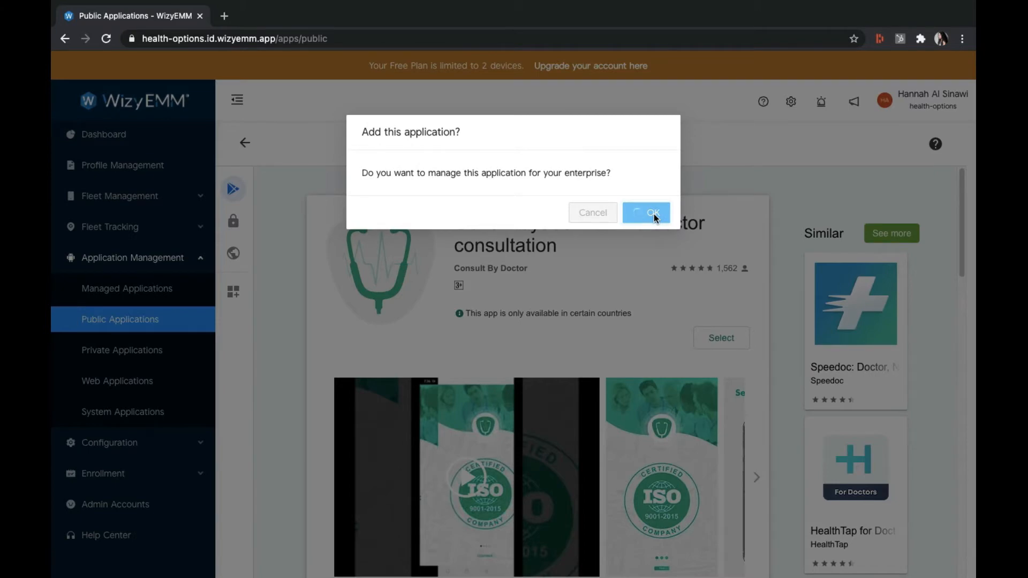
left_click(645, 212)
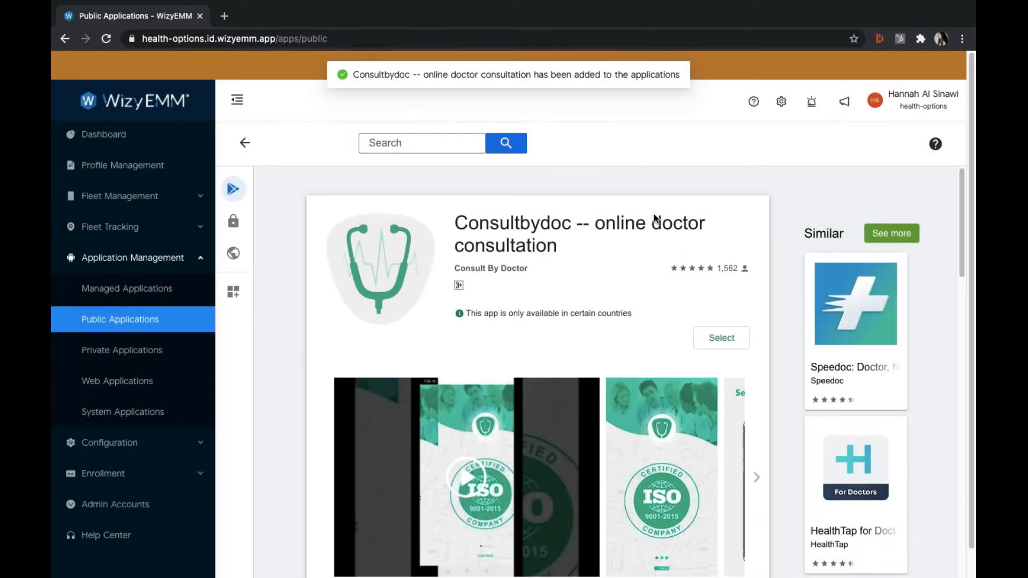
left_click(122, 350)
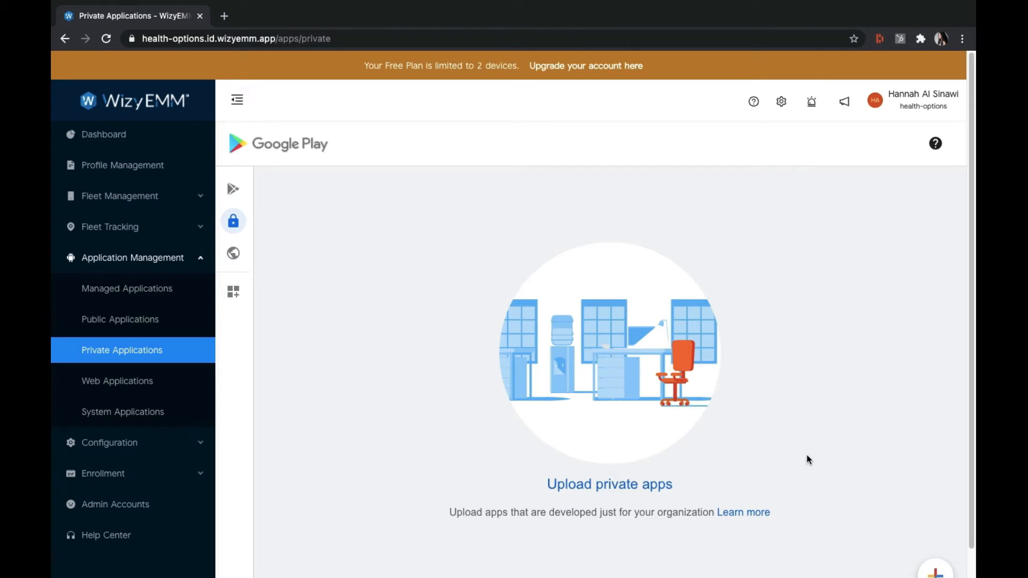
mouse_move(831, 465)
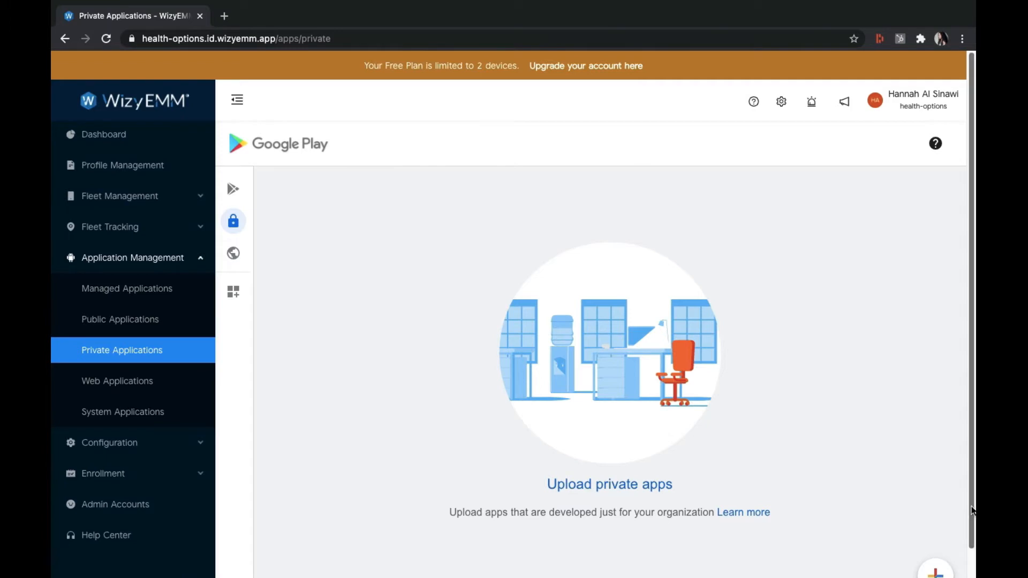
View the private app upload form, web apps page, and the OPPO device's system applications.
scroll("down", 3)
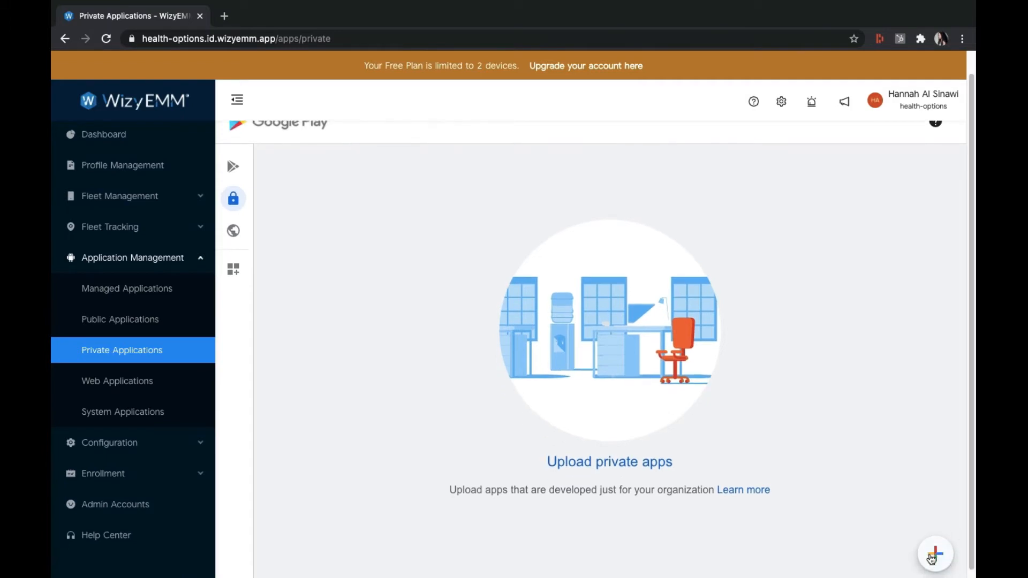
left_click(935, 554)
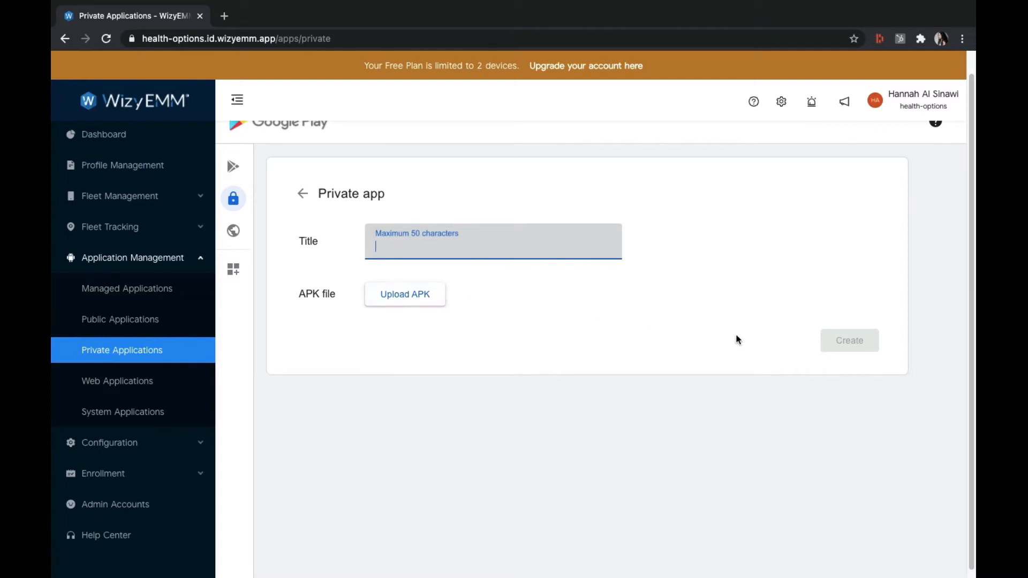
mouse_move(855, 356)
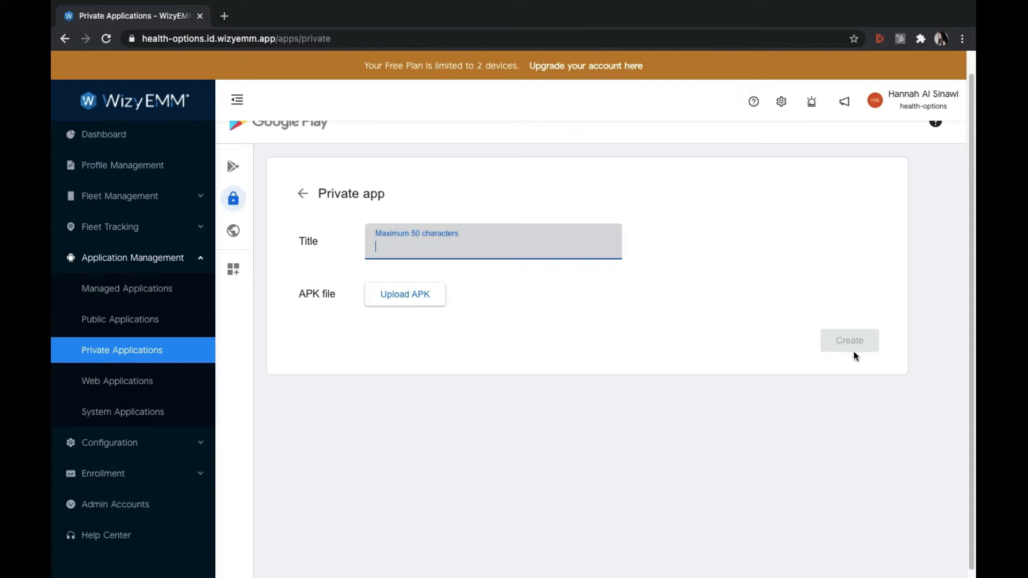
left_click(117, 381)
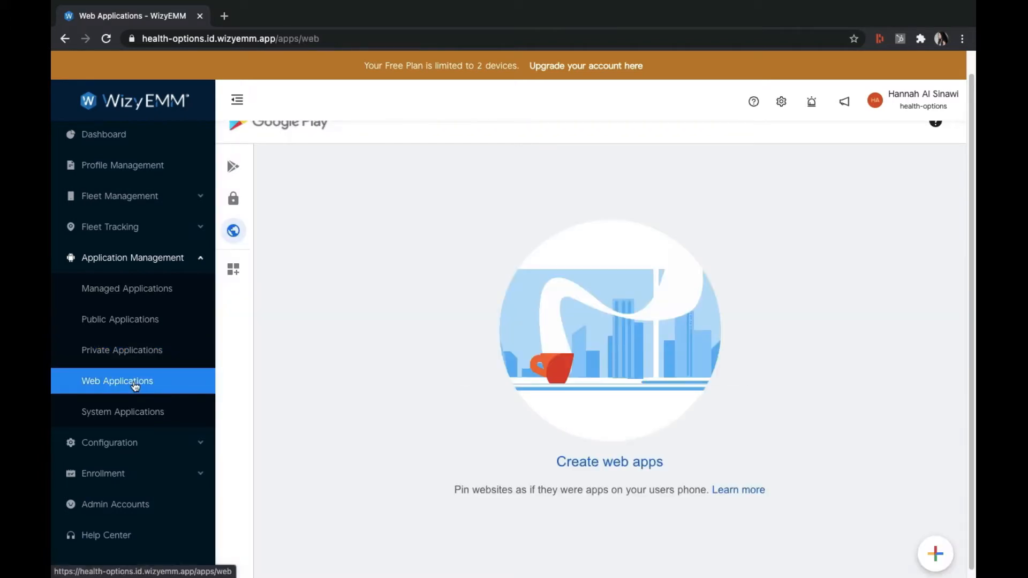
left_click(123, 412)
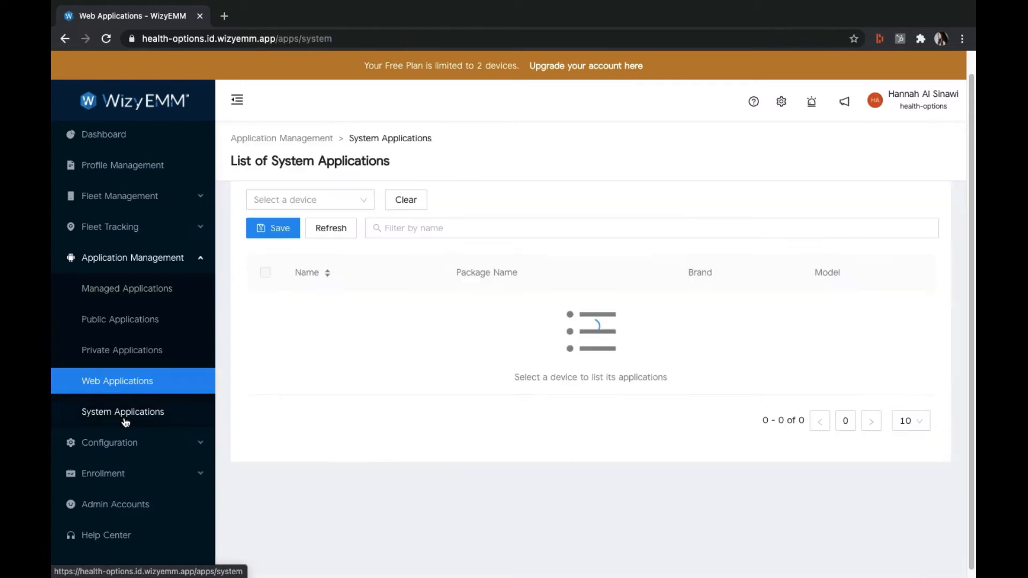
left_click(123, 412)
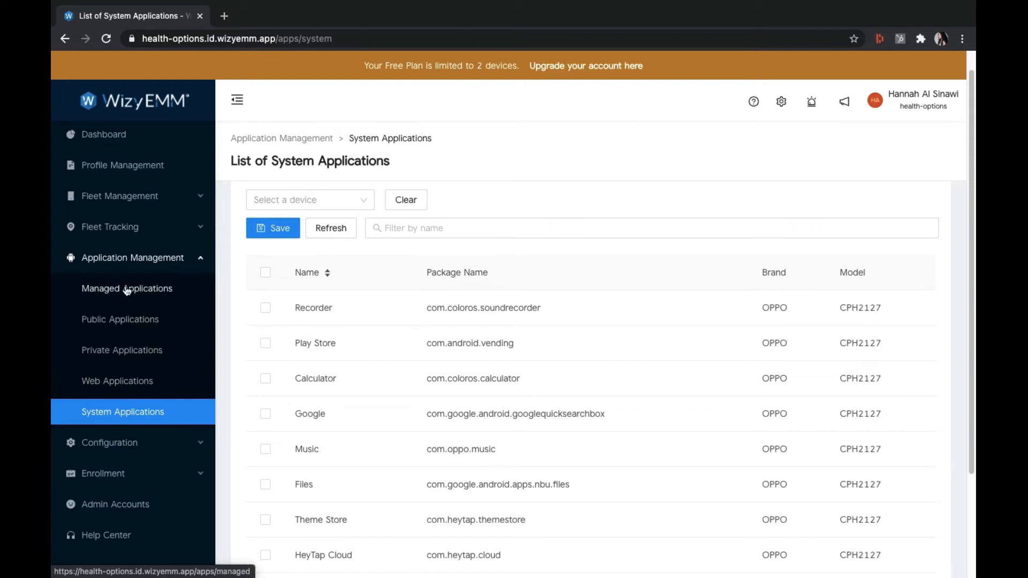
Review Managed Applications with Consultbydoc and Gmail, then show the profiles list.
left_click(126, 288)
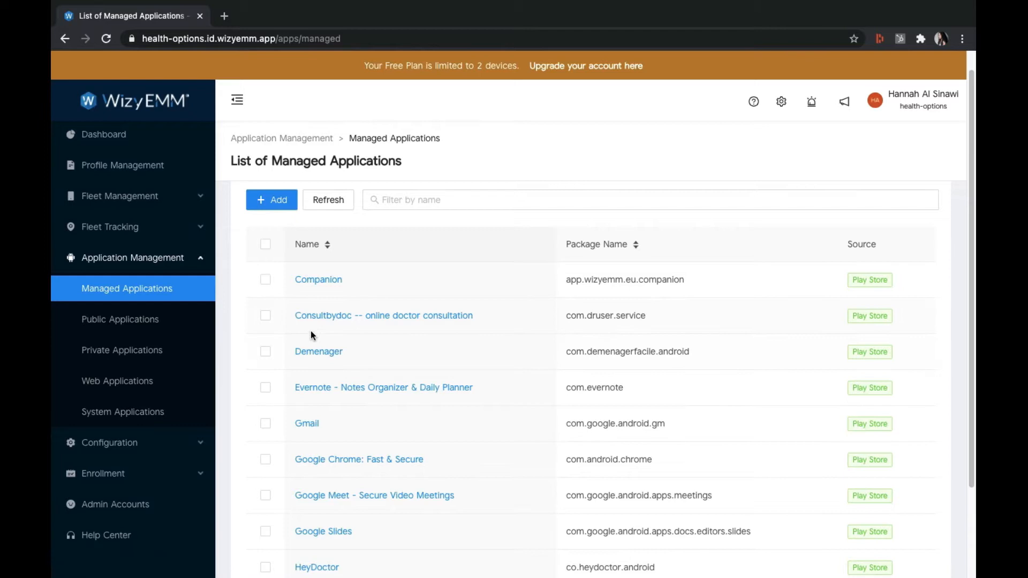
mouse_move(290, 321)
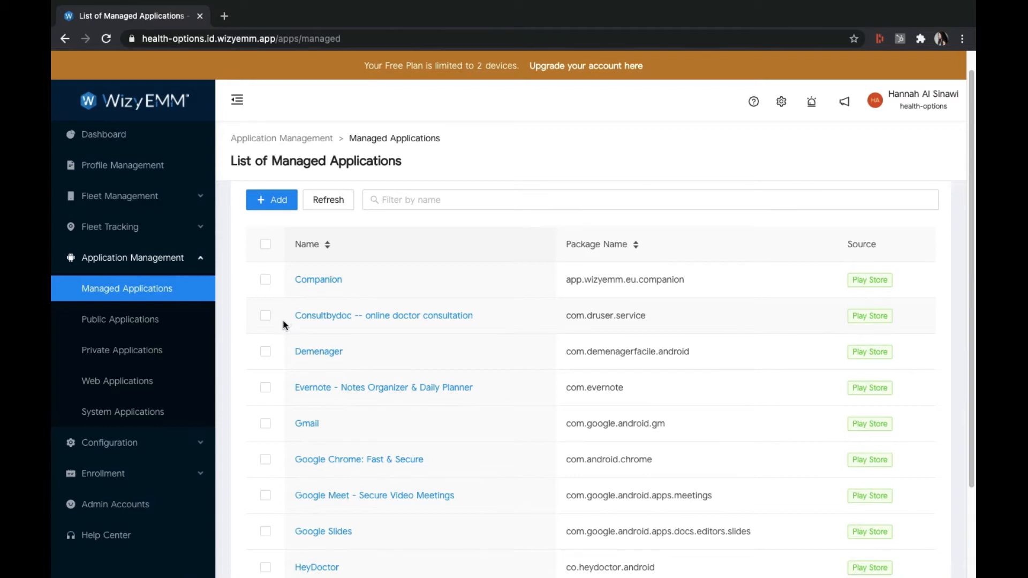
mouse_move(52, 210)
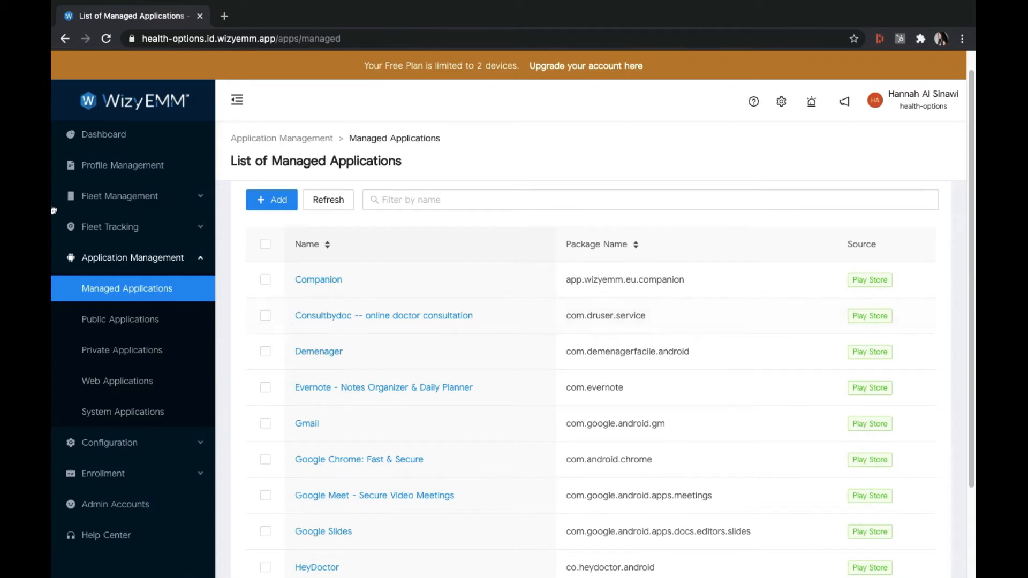
left_click(122, 164)
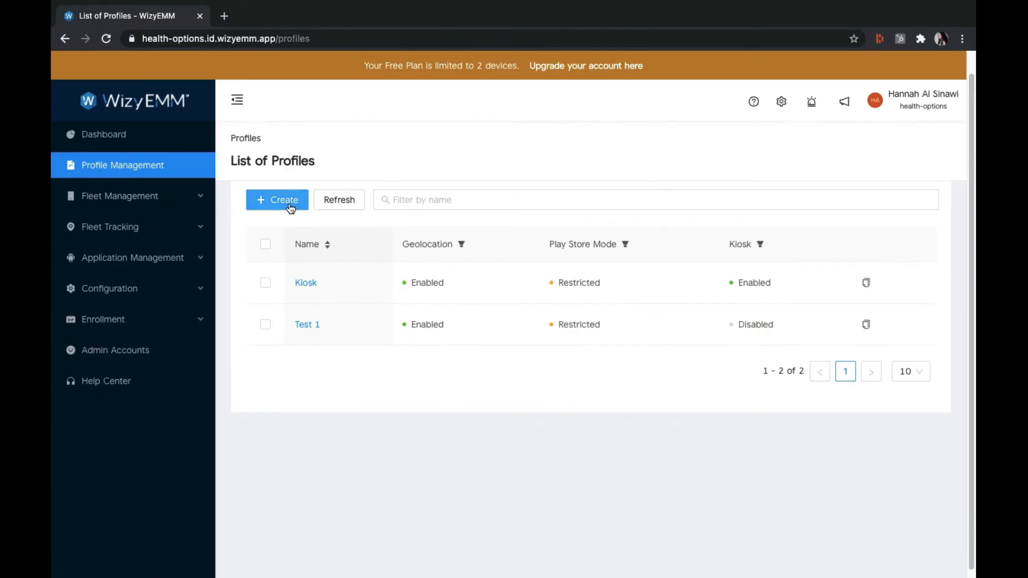
Create a new profile named 'Support' and land on its Policies page.
left_click(277, 200)
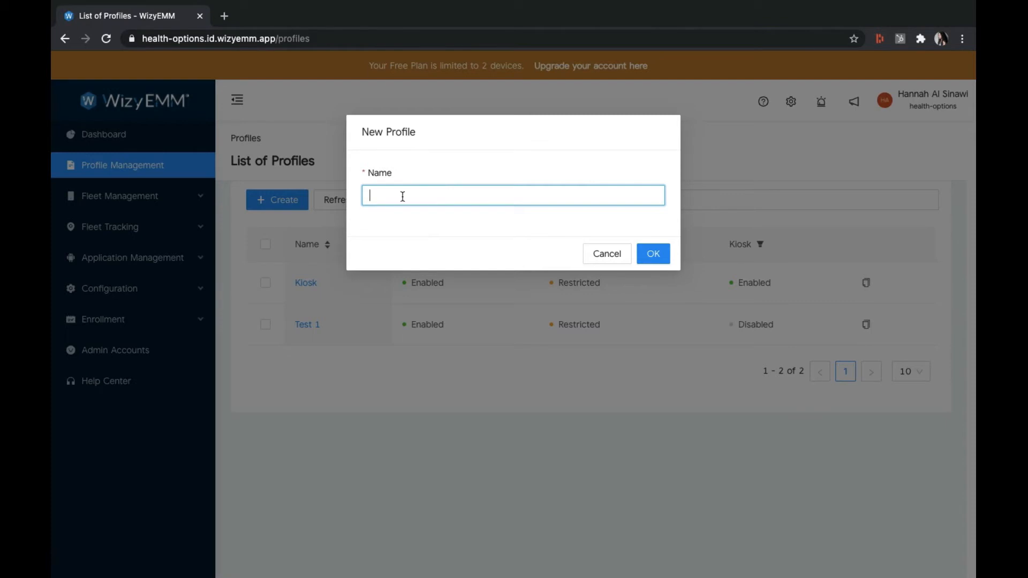
type("Sup")
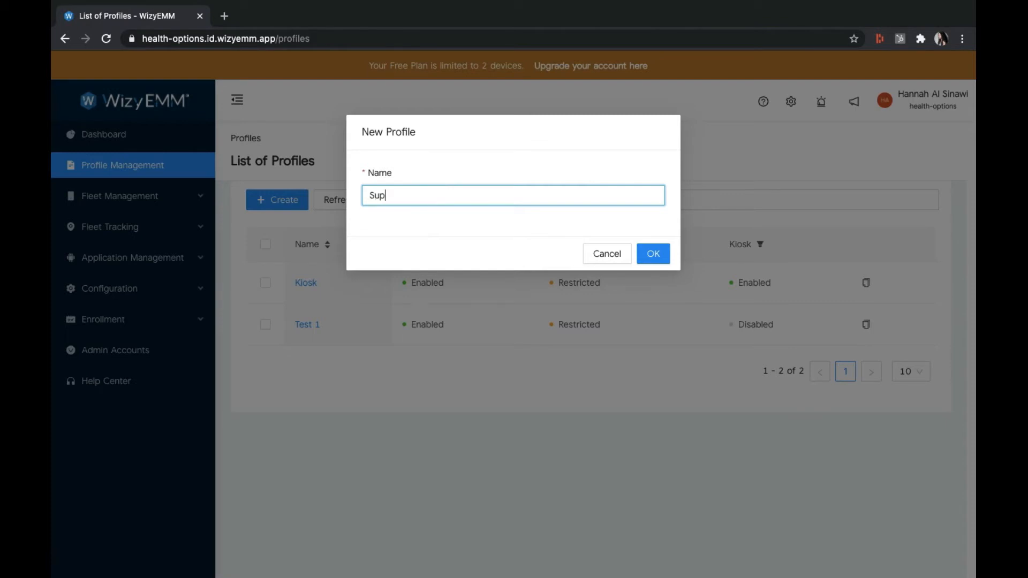
type("port")
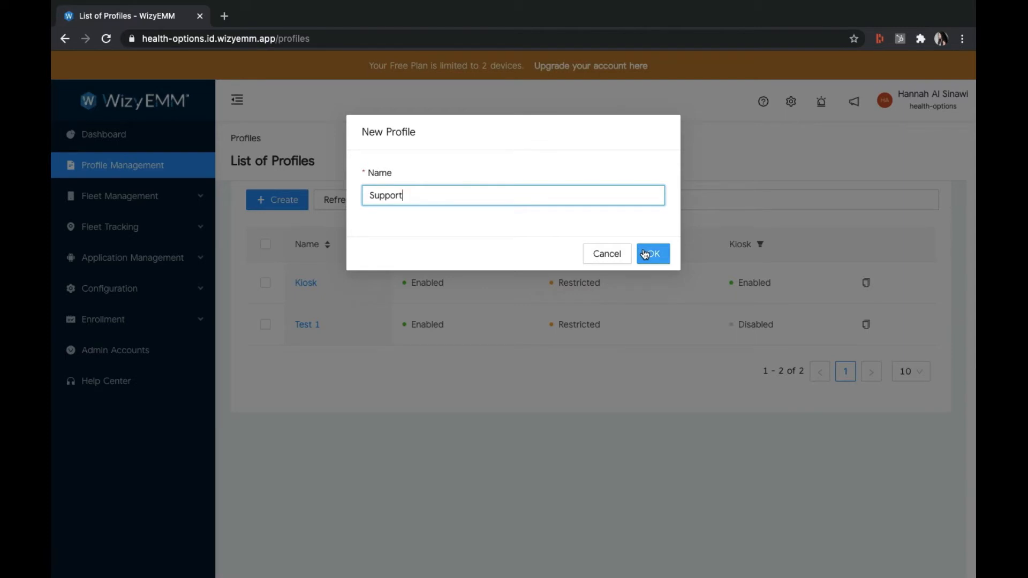
left_click(646, 254)
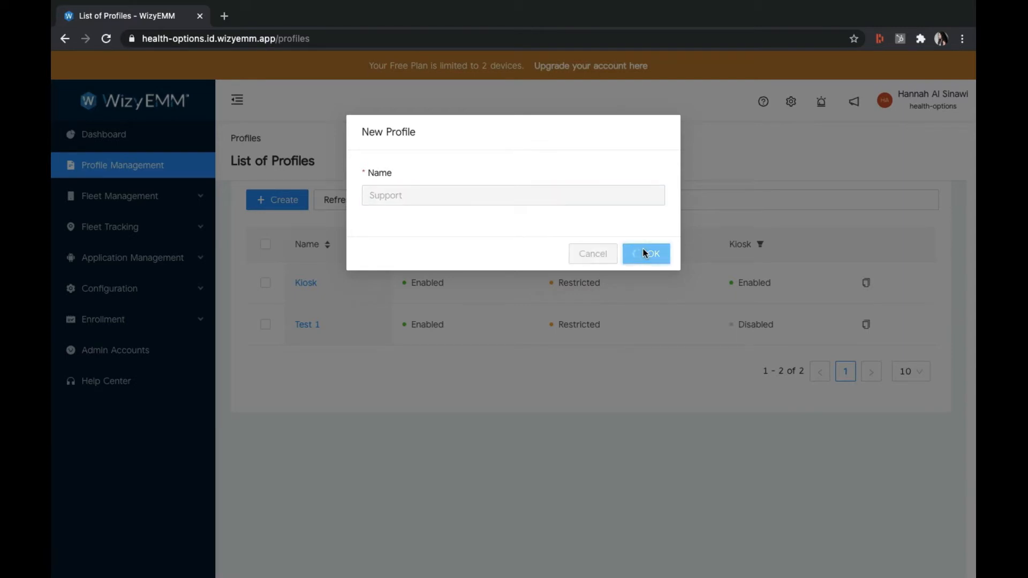
left_click(646, 254)
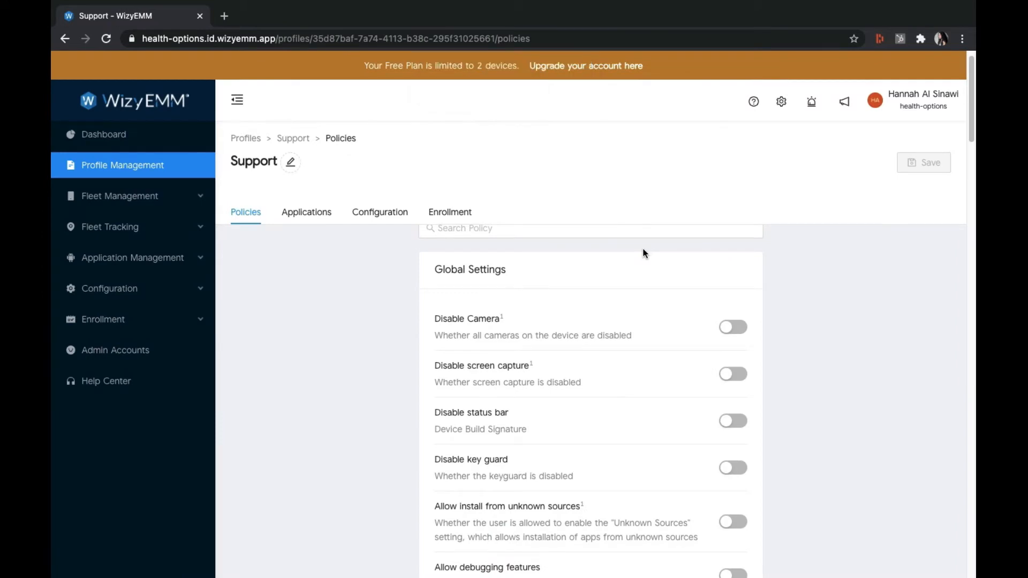
mouse_move(281, 228)
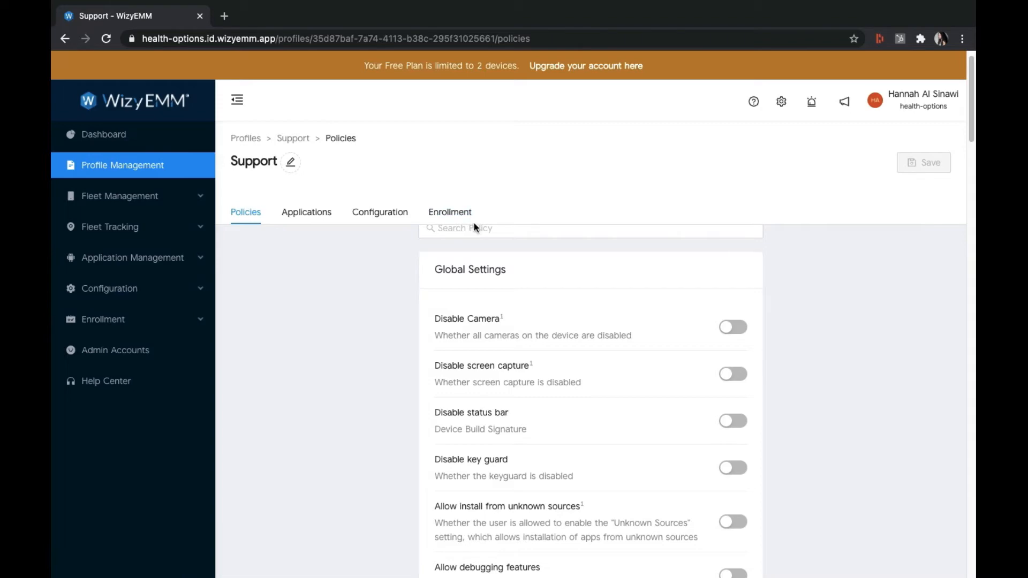
mouse_move(654, 429)
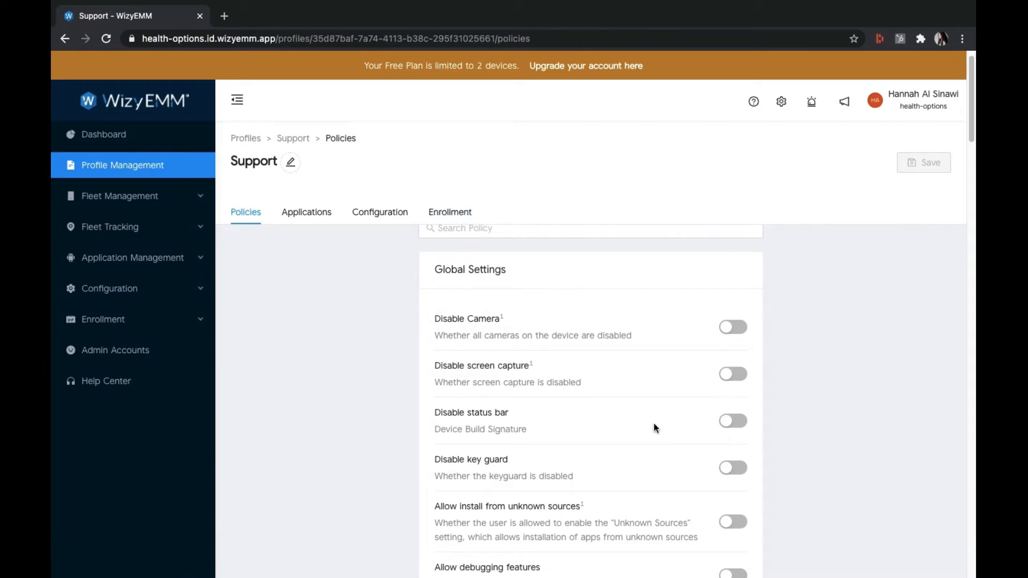
Scroll through the Support profile's policies and switch to its Applications settings.
scroll("down", 3)
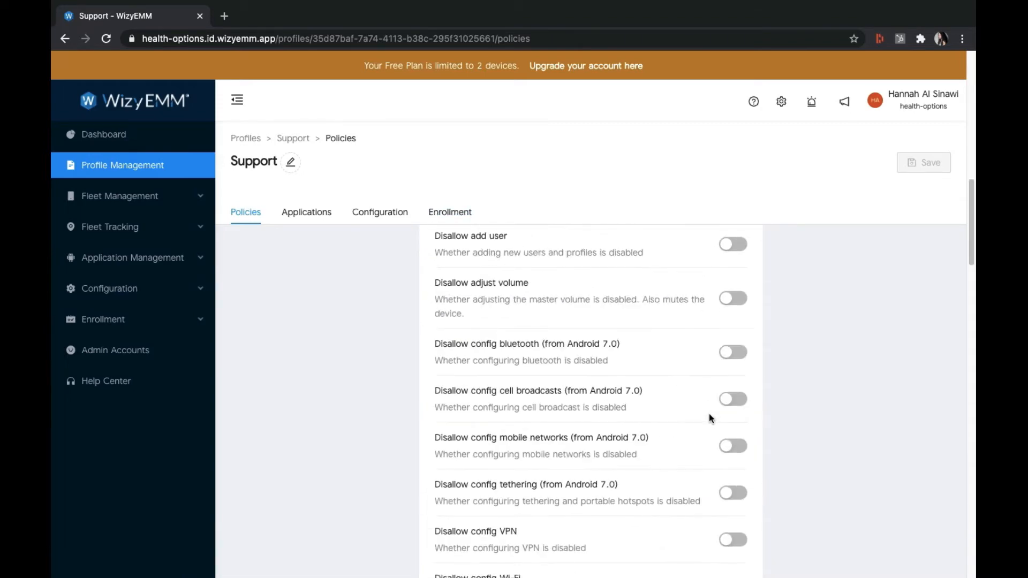
scroll("down", 3)
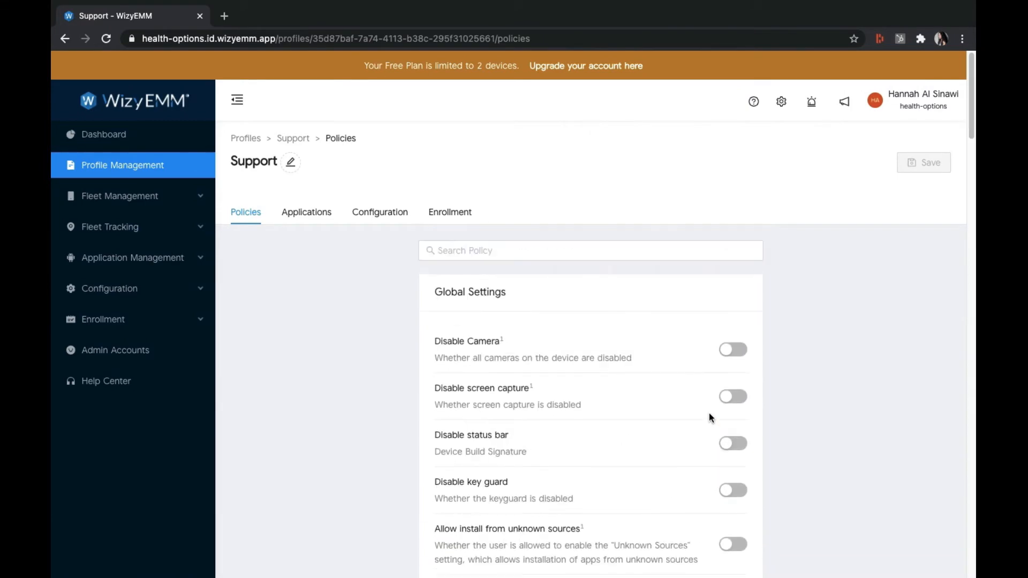
left_click(307, 212)
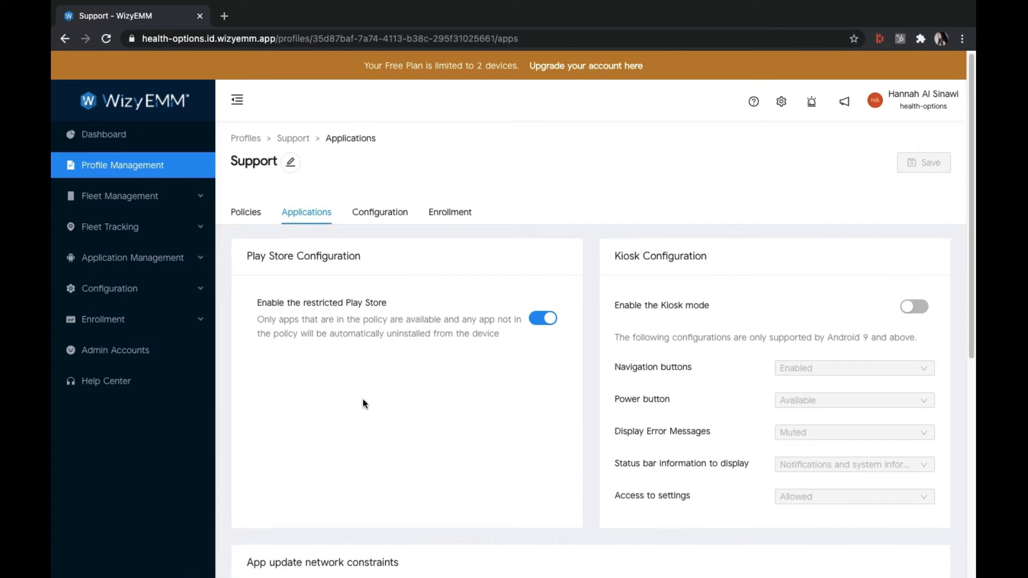
Bring up the Choose Applications dialog listing Play Store apps for the Support profile.
scroll("down", 3)
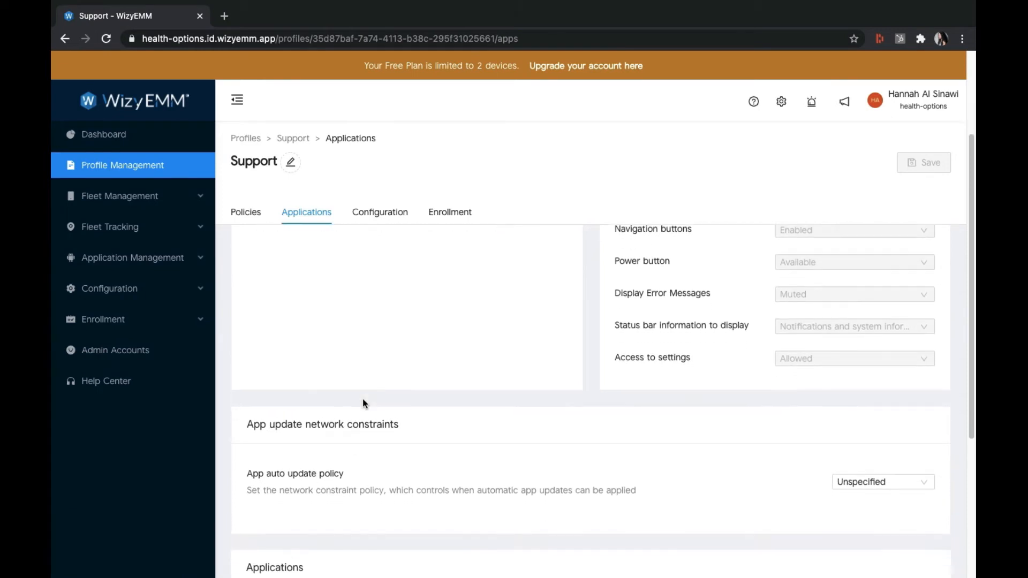
scroll("down", 3)
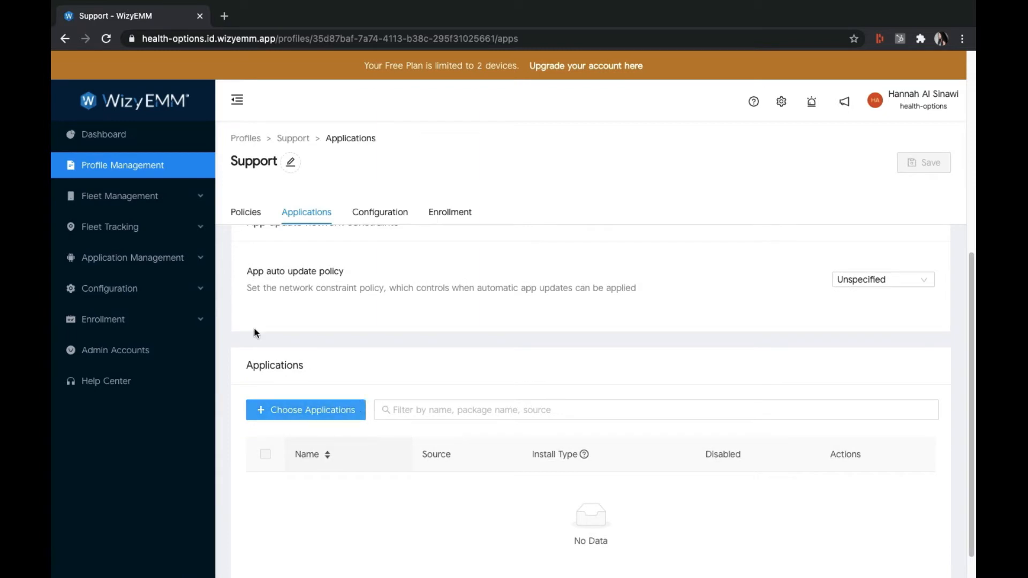
left_click(304, 409)
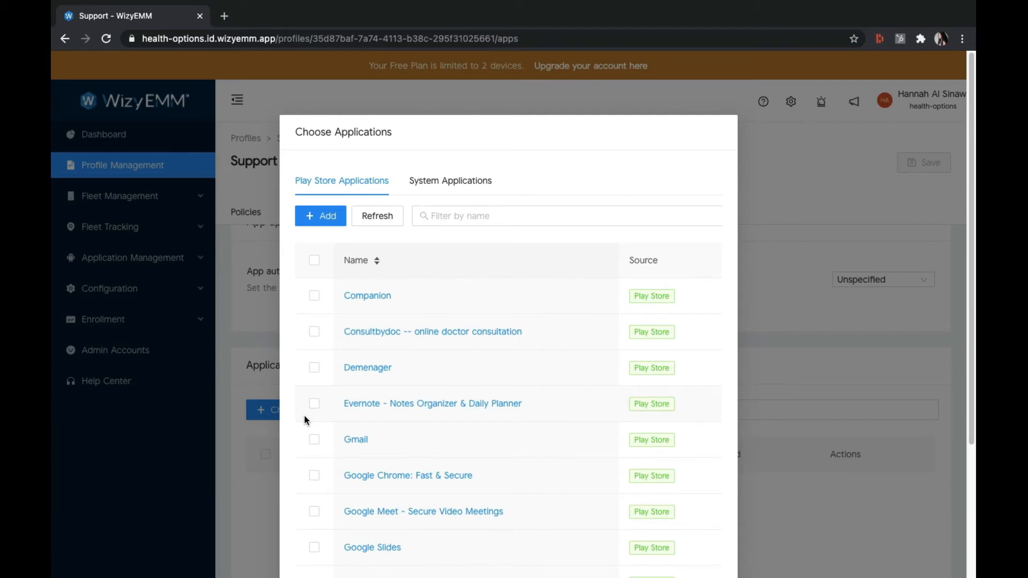
mouse_move(302, 392)
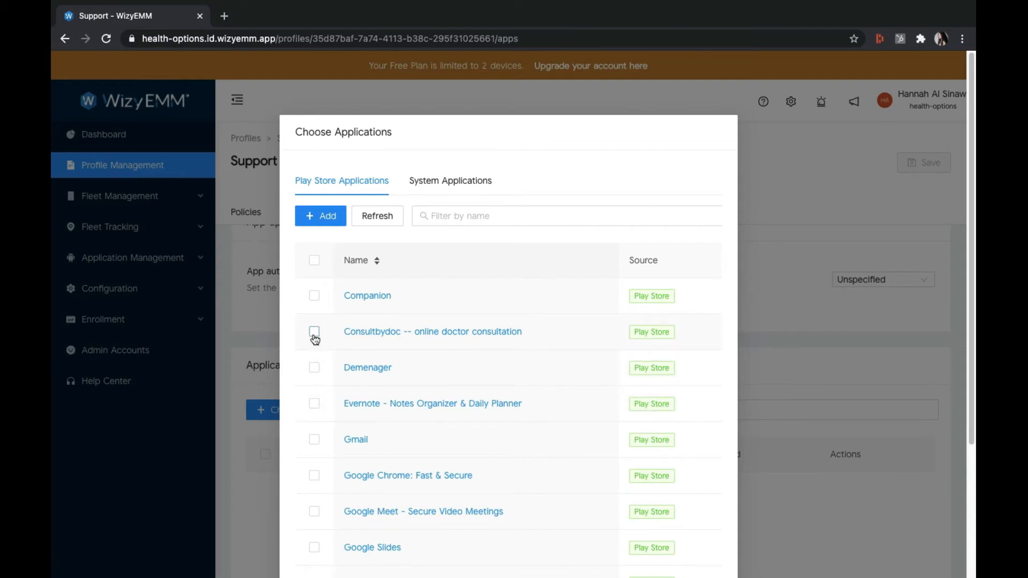
Add Consultbydoc, Gmail and Medical Dictionary by Farlex to Support, keeping install type Available.
left_click(313, 332)
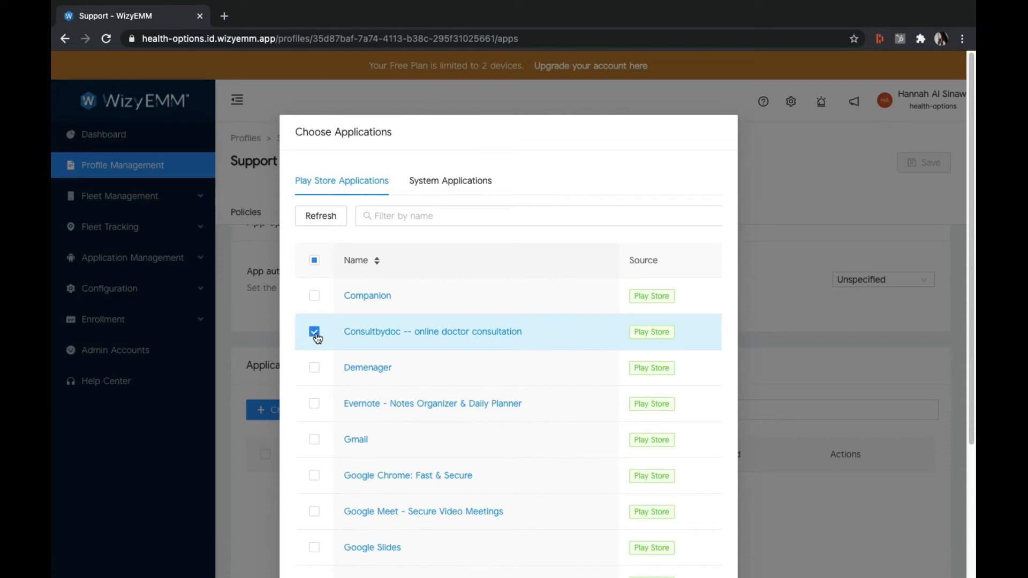
left_click(314, 440)
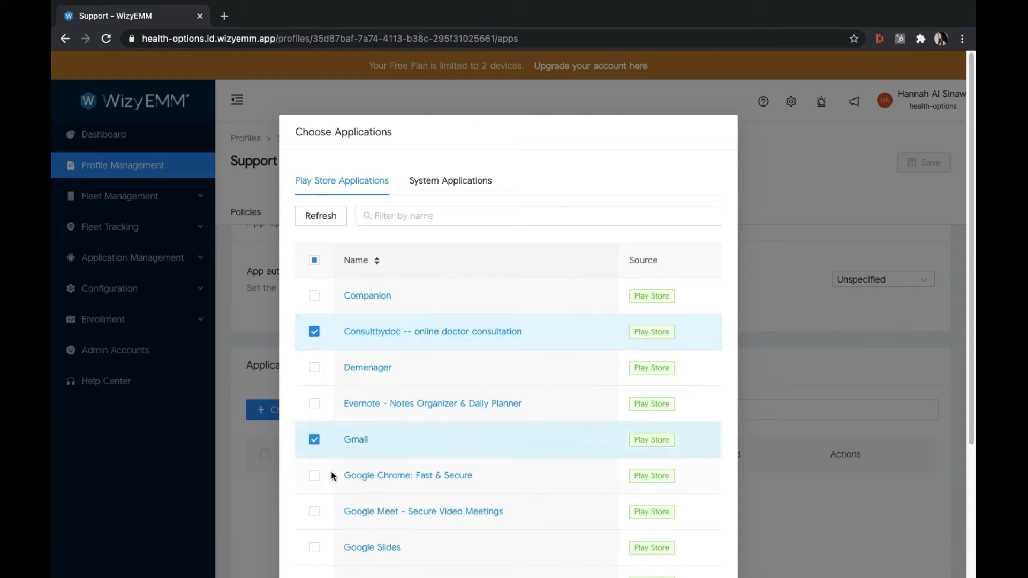
scroll("down", 3)
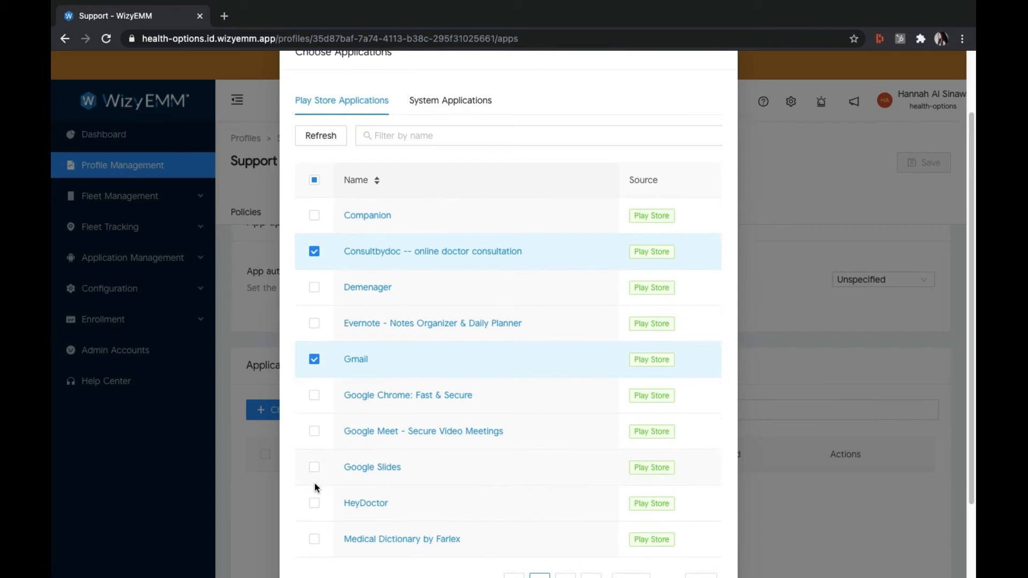
left_click(314, 481)
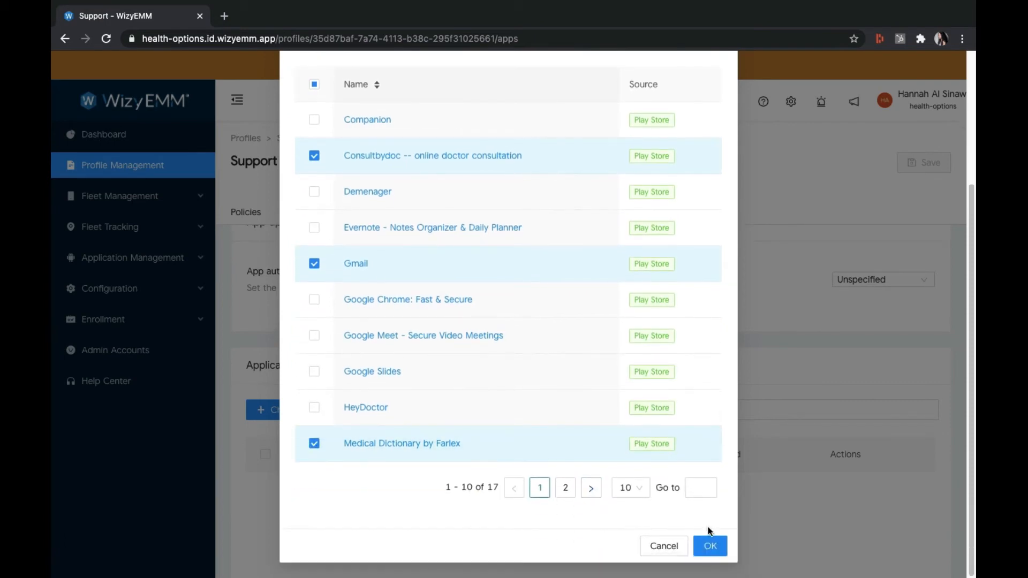
left_click(710, 546)
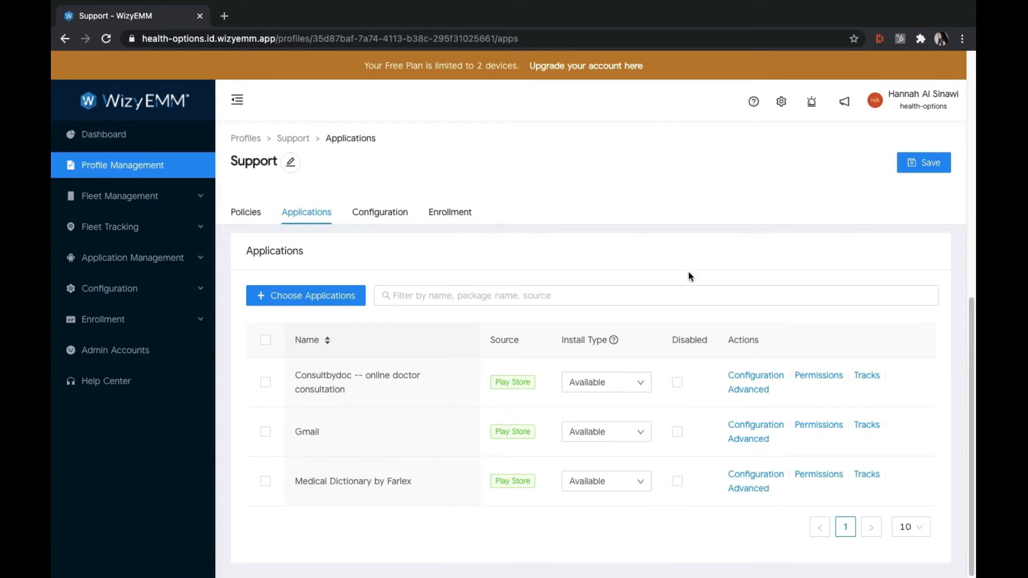
left_click(604, 382)
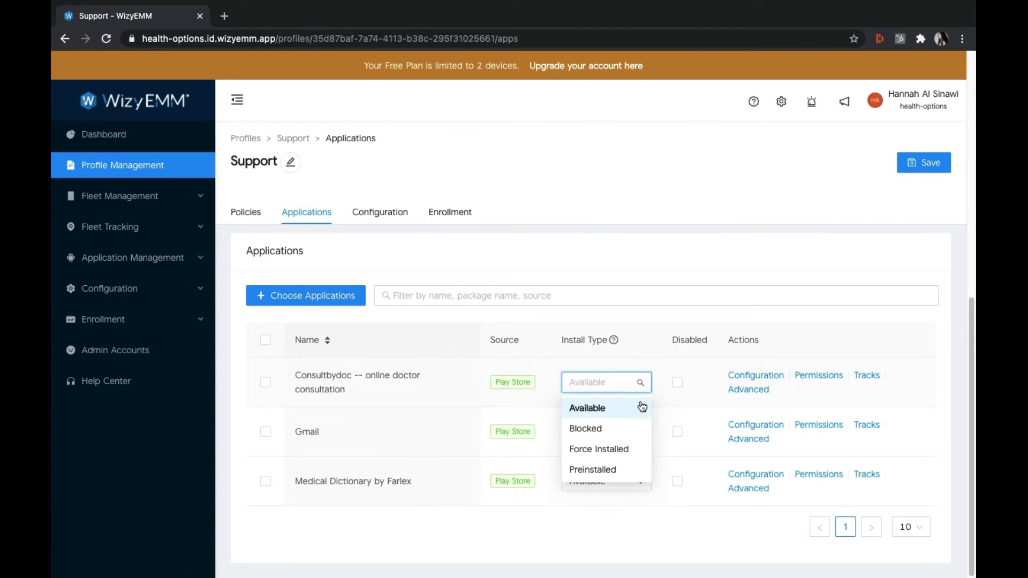
left_click(587, 408)
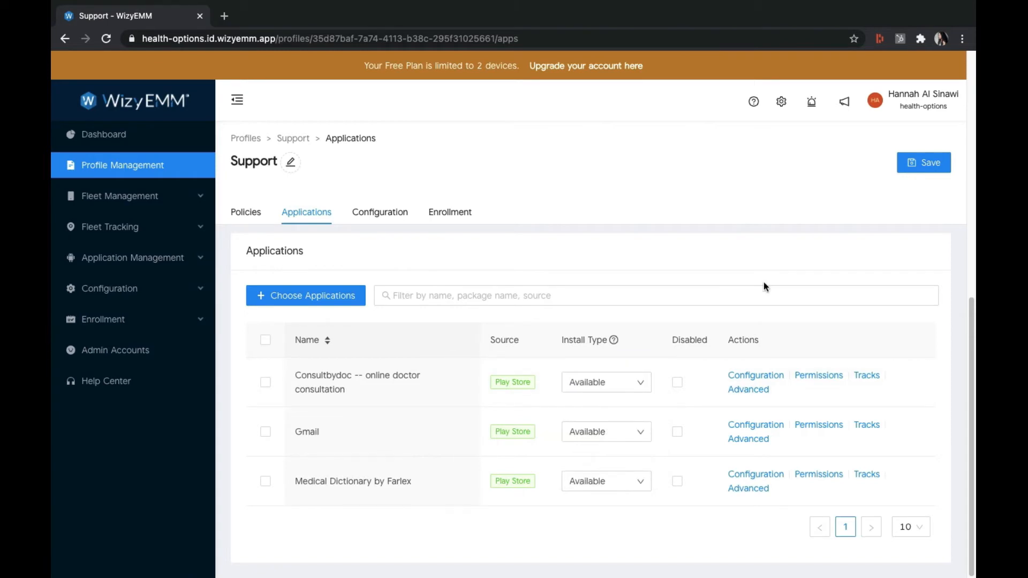
mouse_move(756, 425)
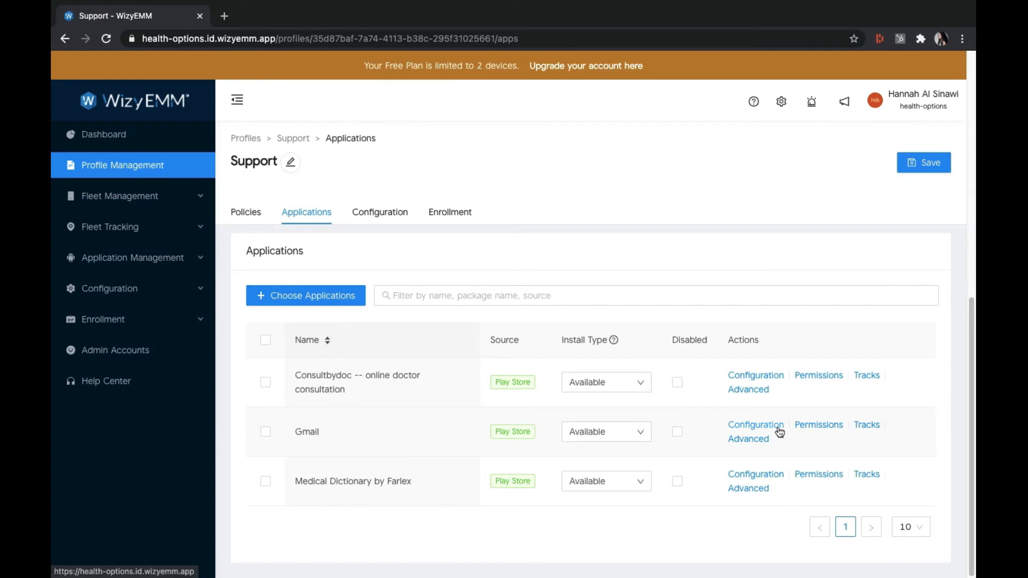
Submit Gmail's managed configuration unchanged and show the profile's Configuration settings.
left_click(755, 425)
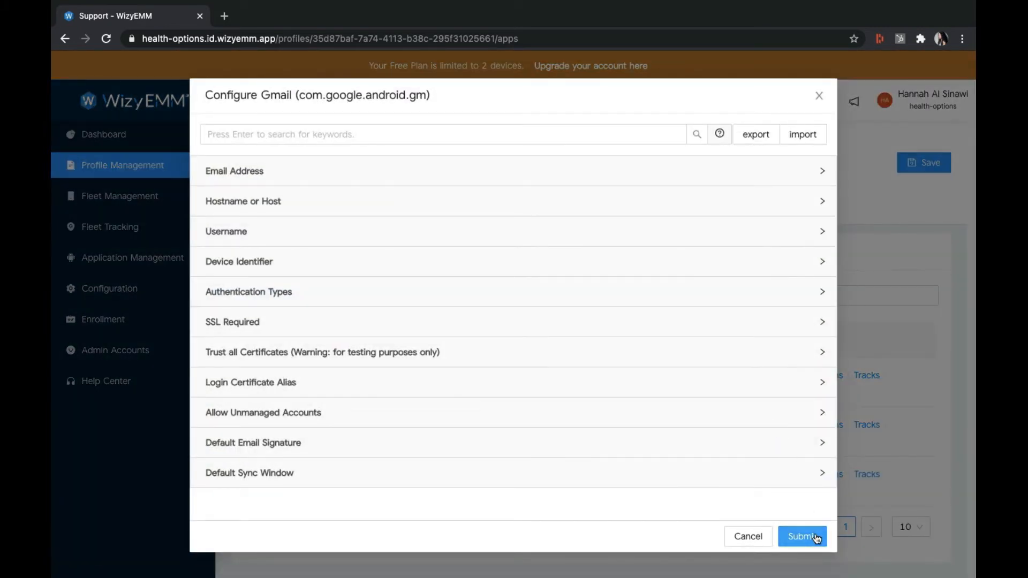
left_click(802, 537)
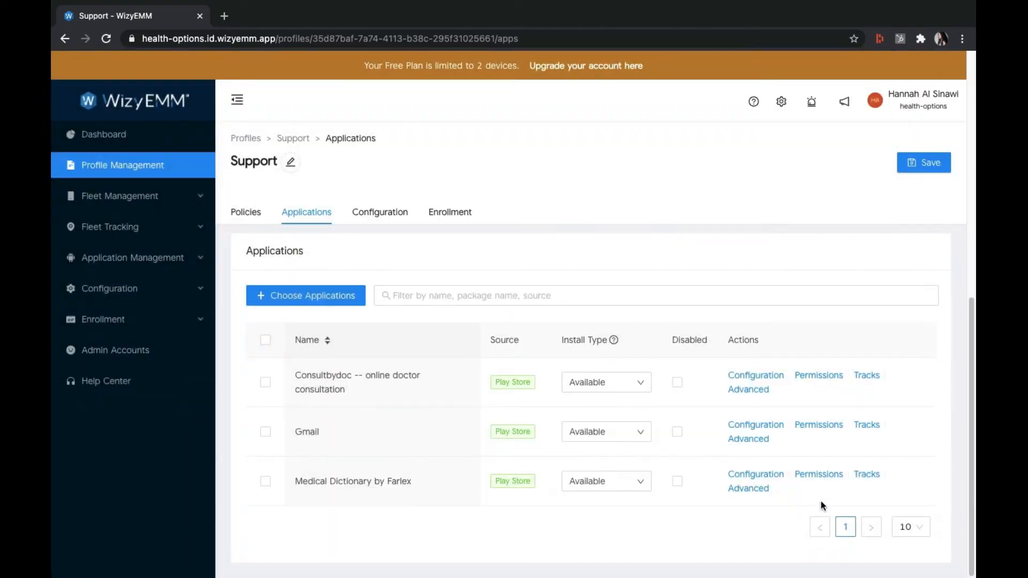
left_click(379, 212)
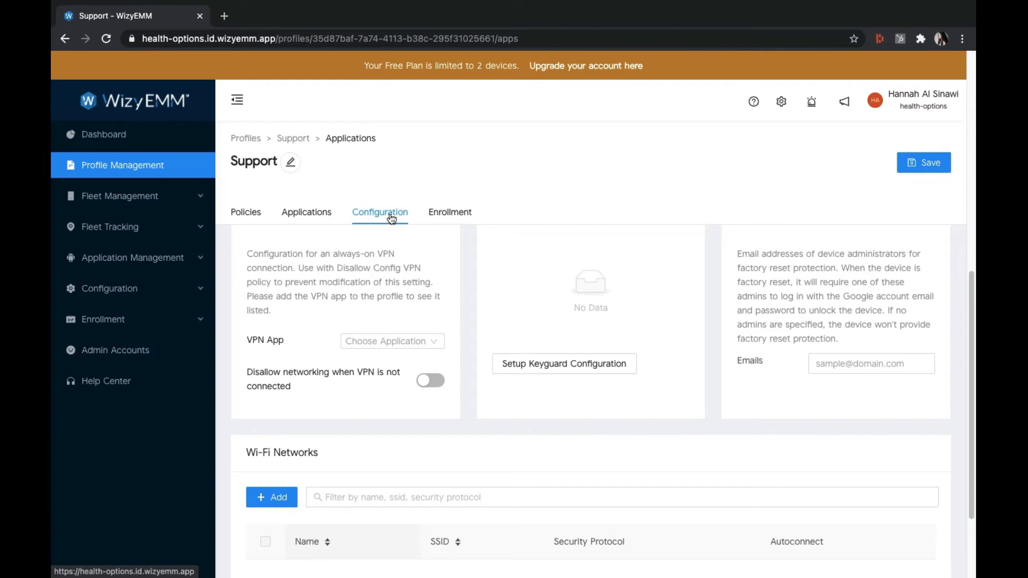
mouse_move(484, 364)
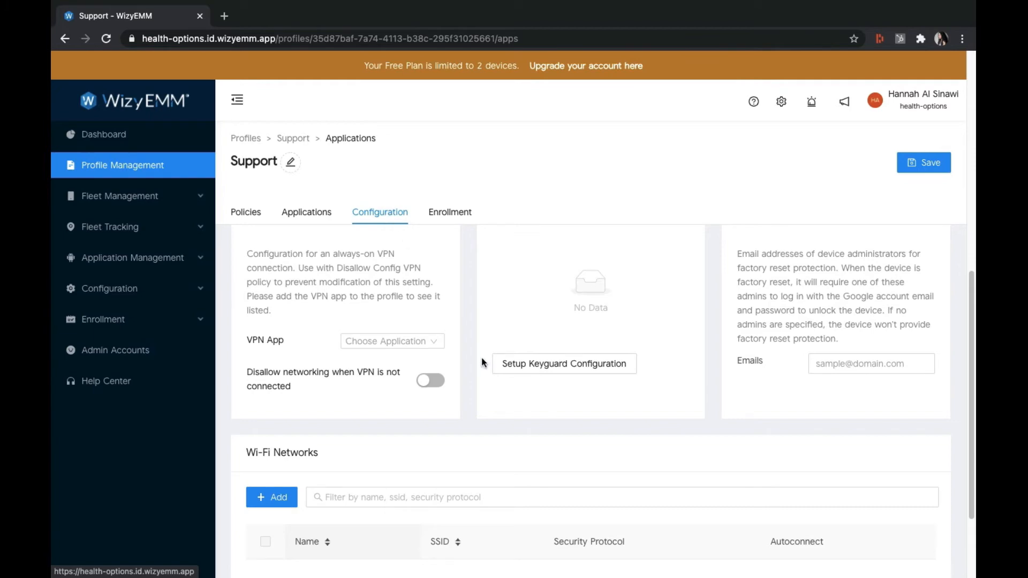
View the Support profile's Enrollment QR code, token and 89-day validity.
scroll("down", 3)
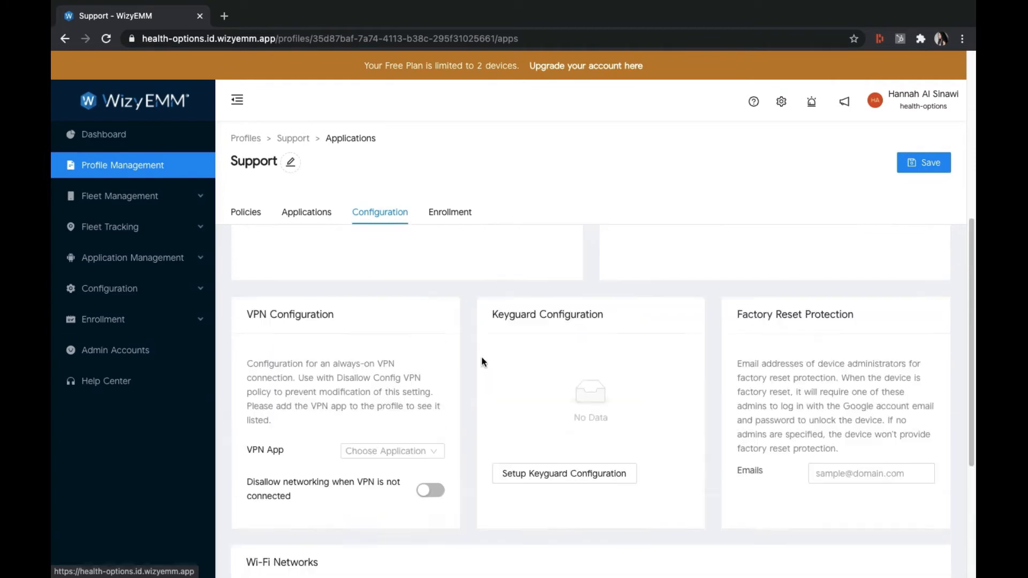
left_click(450, 212)
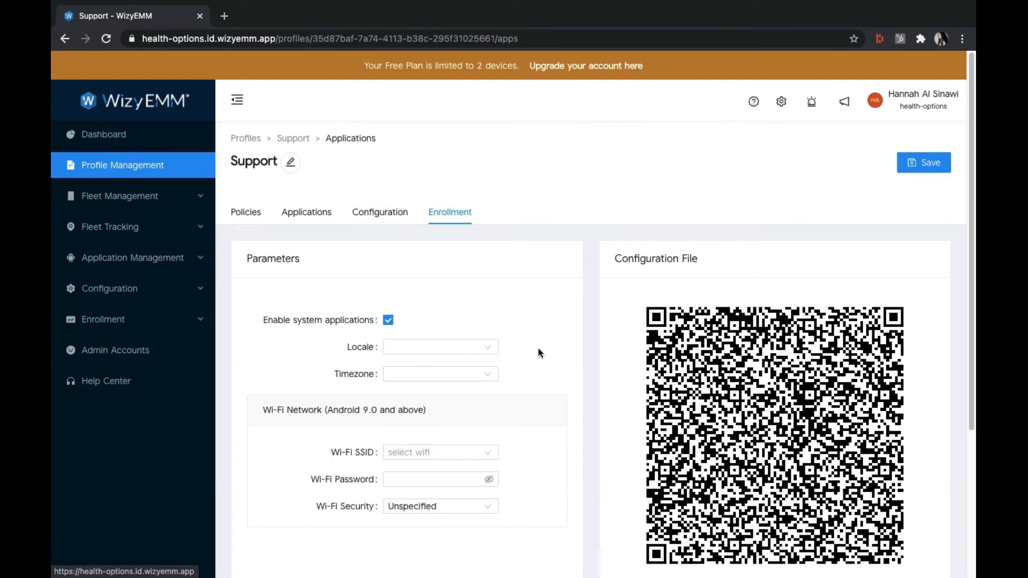
scroll("down", 3)
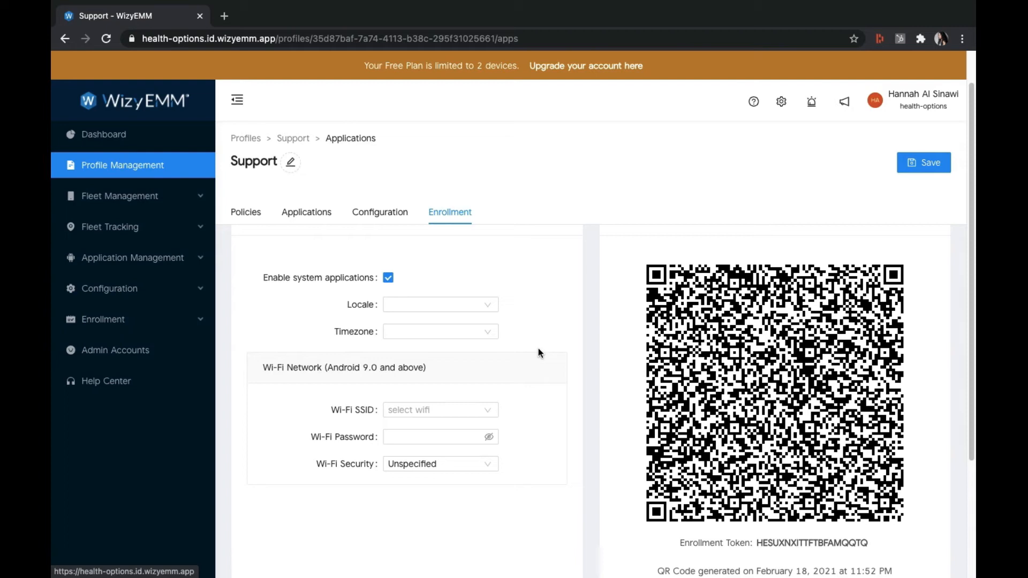
scroll("down", 3)
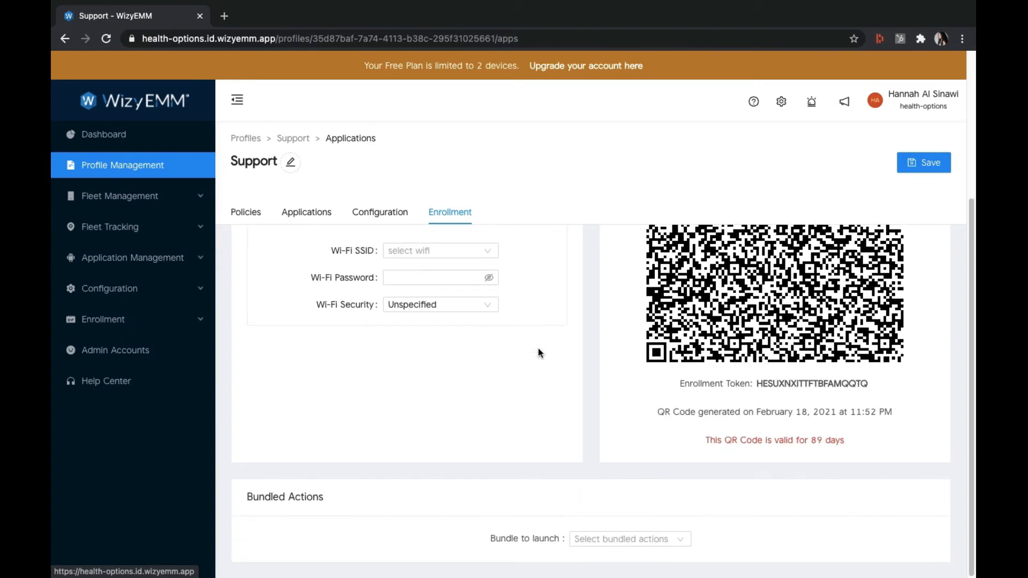
left_click(379, 213)
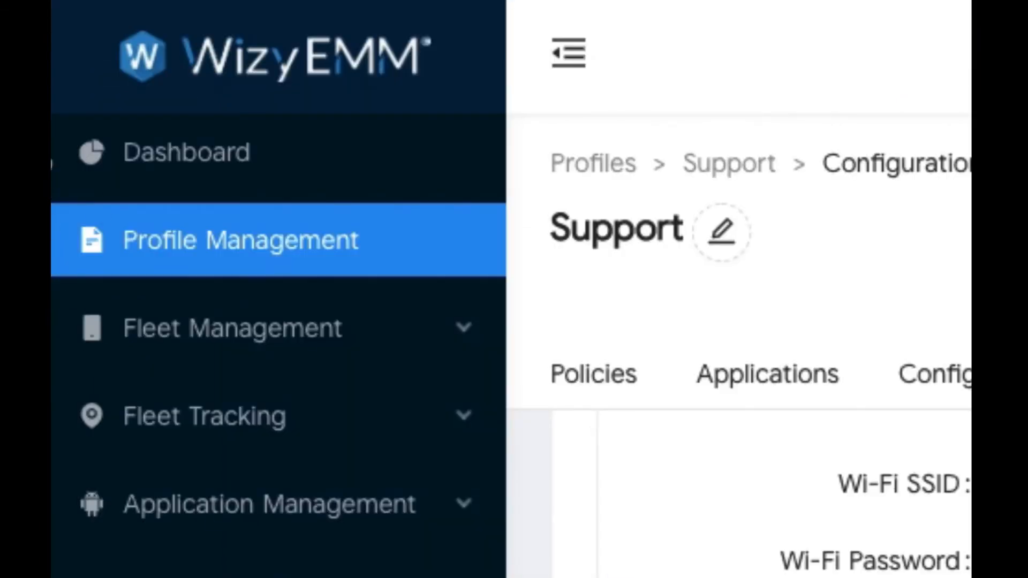
Select device 3897037d in Fleet Management's Device List and review its Actions dropdown.
left_click(231, 328)
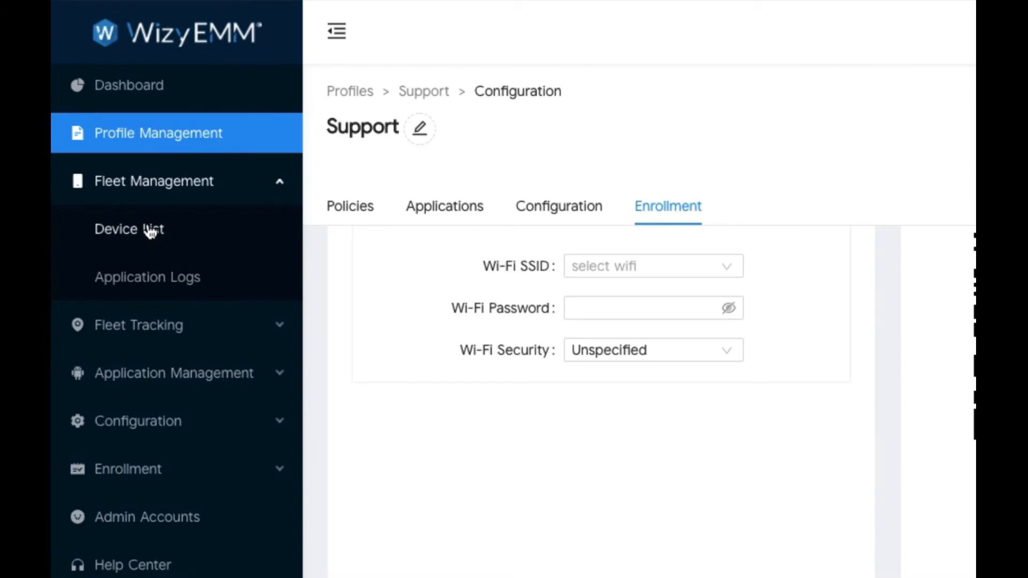
left_click(129, 228)
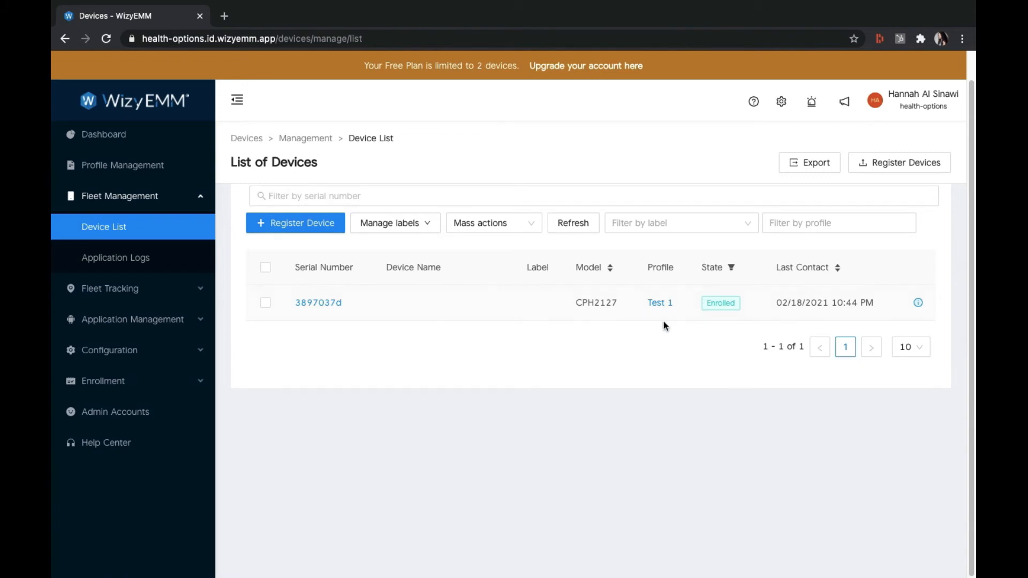
mouse_move(304, 374)
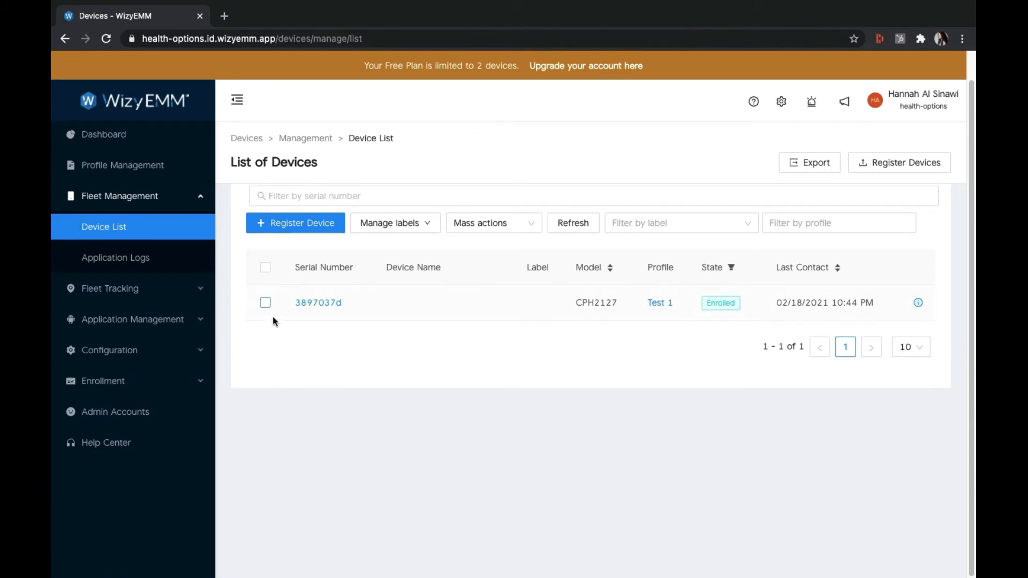
left_click(265, 302)
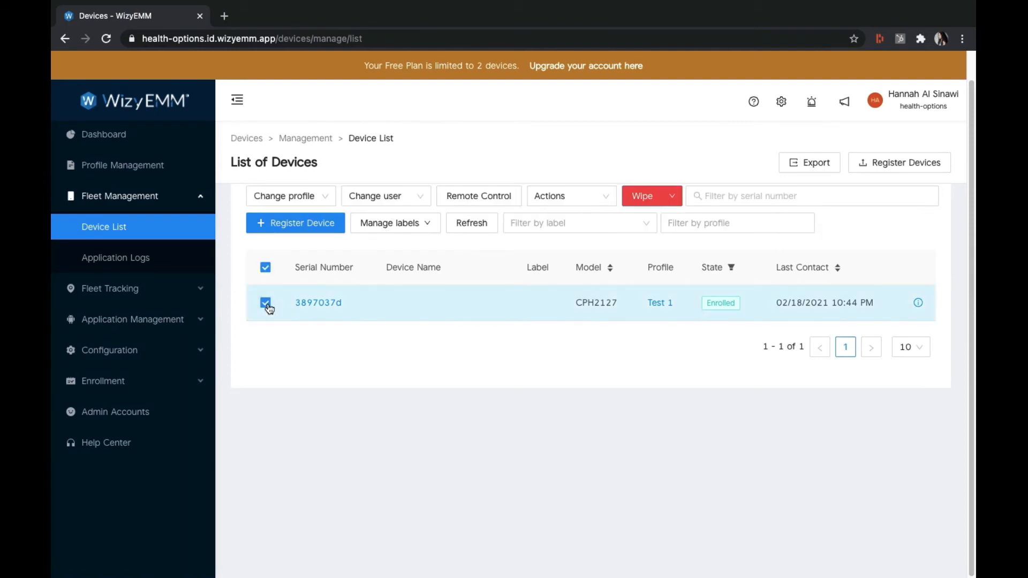
left_click(566, 195)
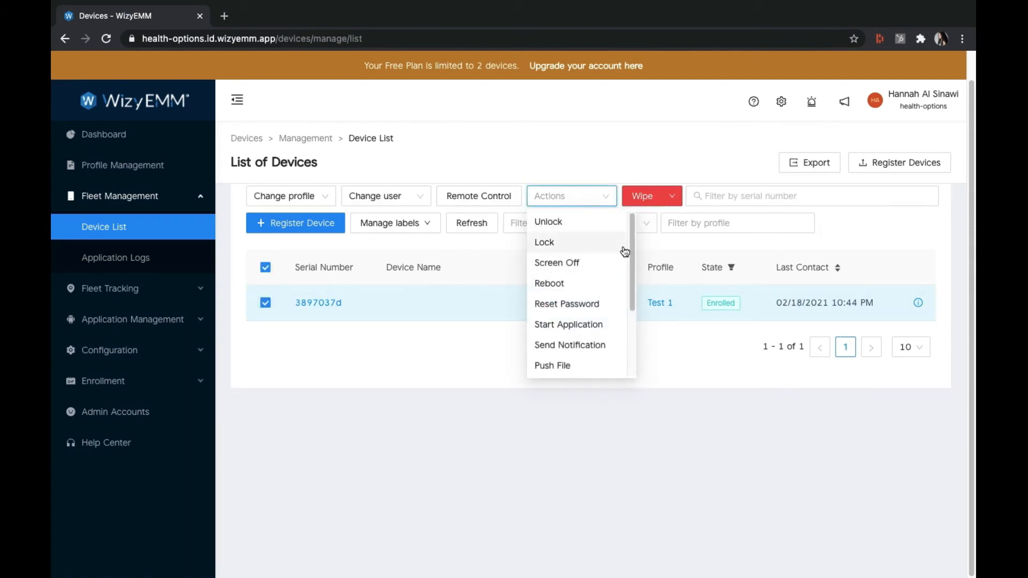
scroll("down", 3)
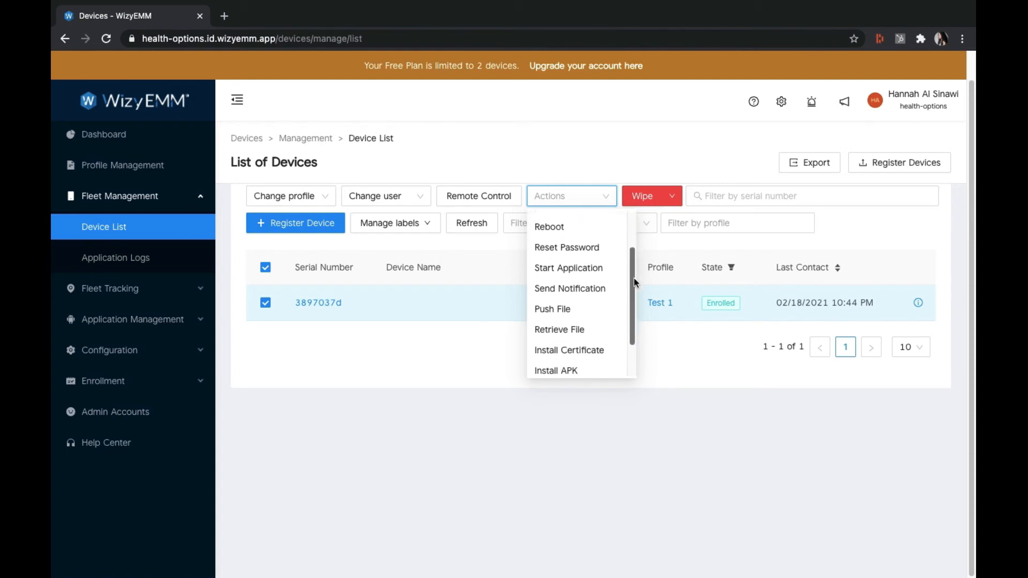
scroll("down", 3)
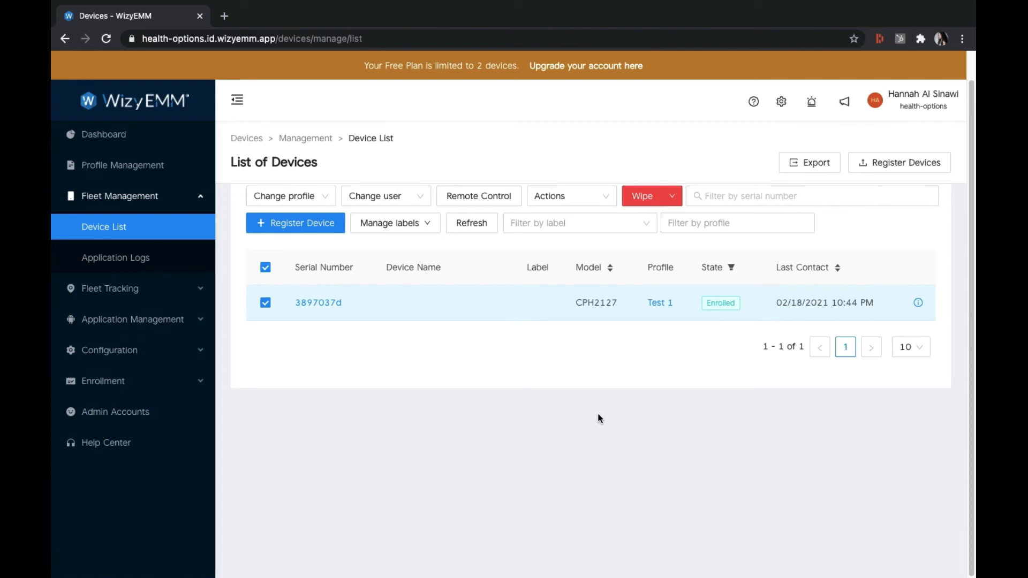
mouse_move(570, 417)
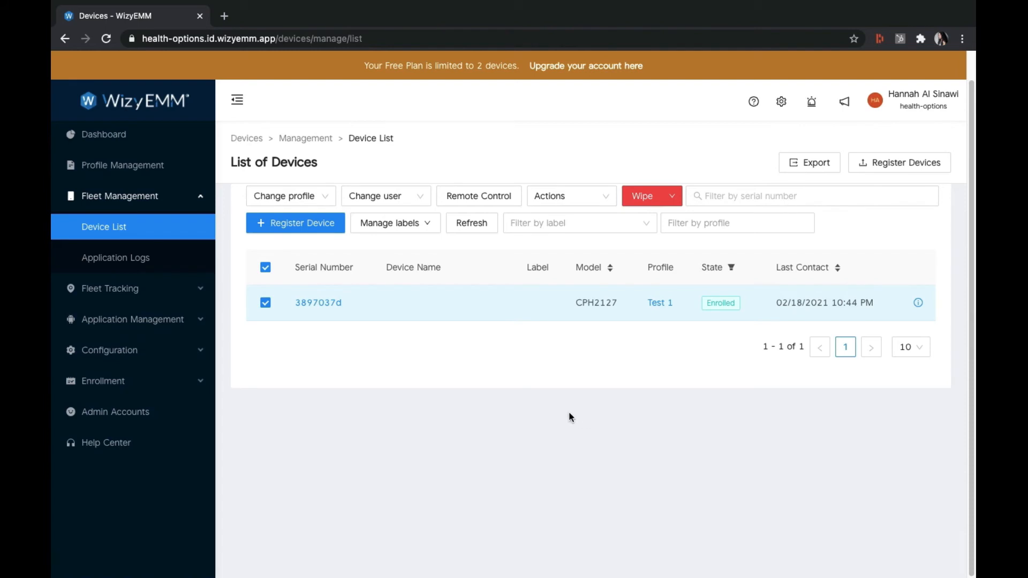
mouse_move(394, 363)
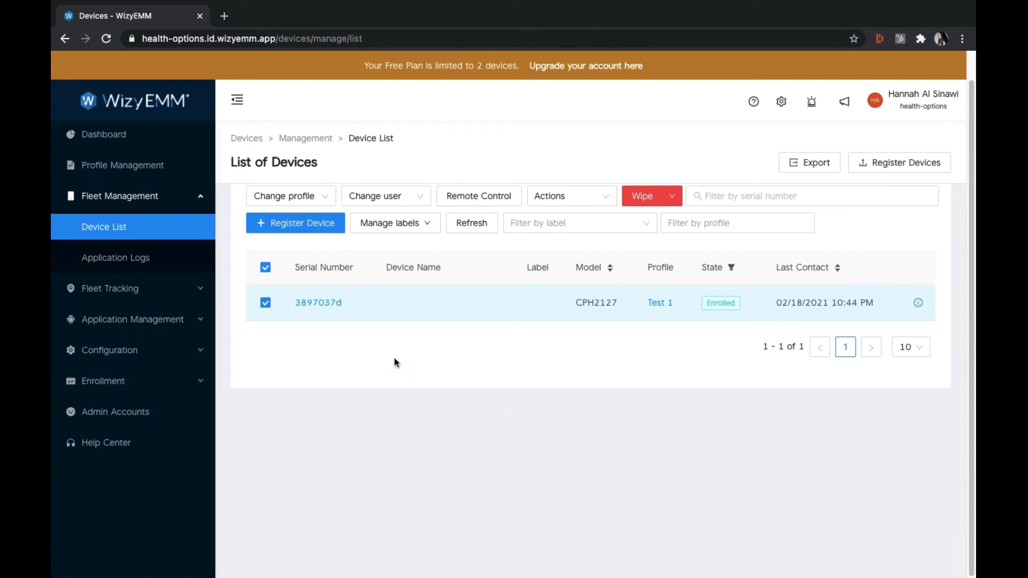
Show device 3897037d's details, its installed applications and its application logs.
left_click(318, 302)
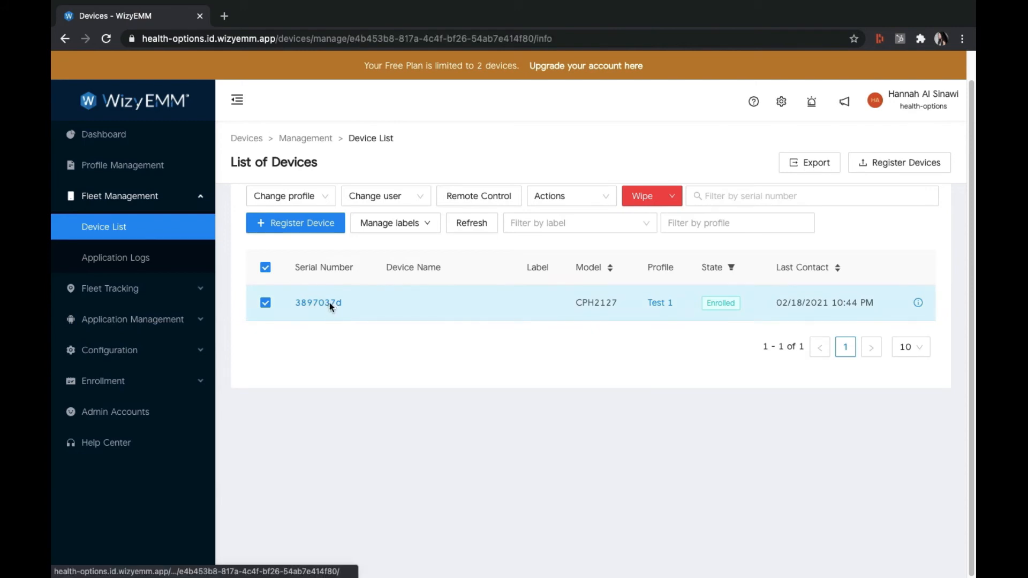
left_click(318, 302)
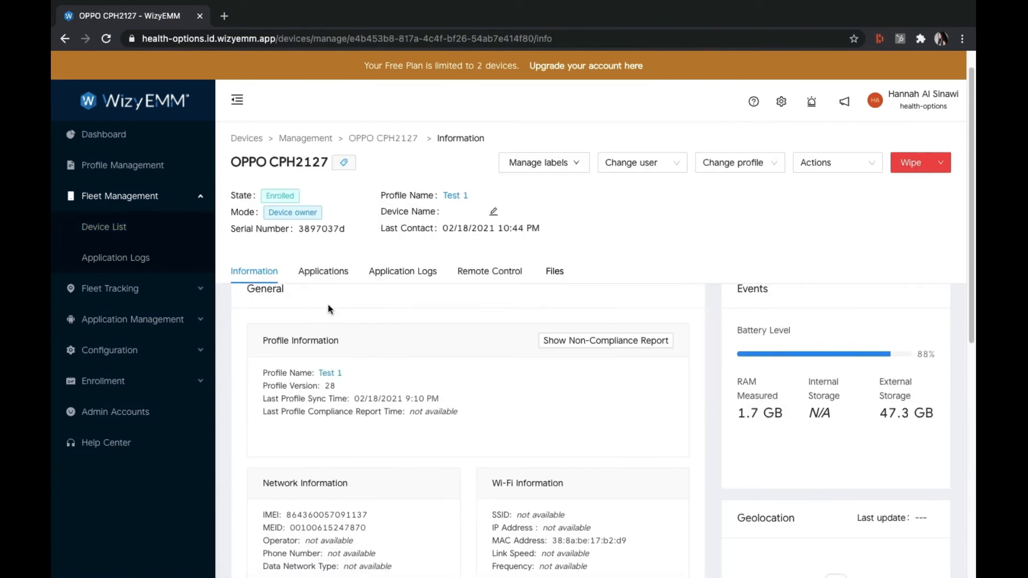
scroll("down", 3)
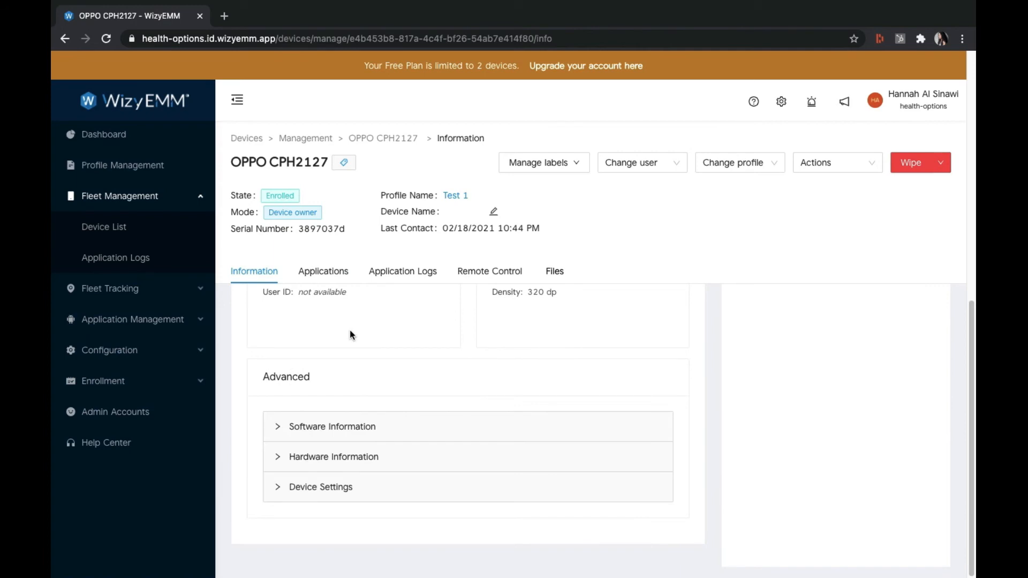
left_click(322, 272)
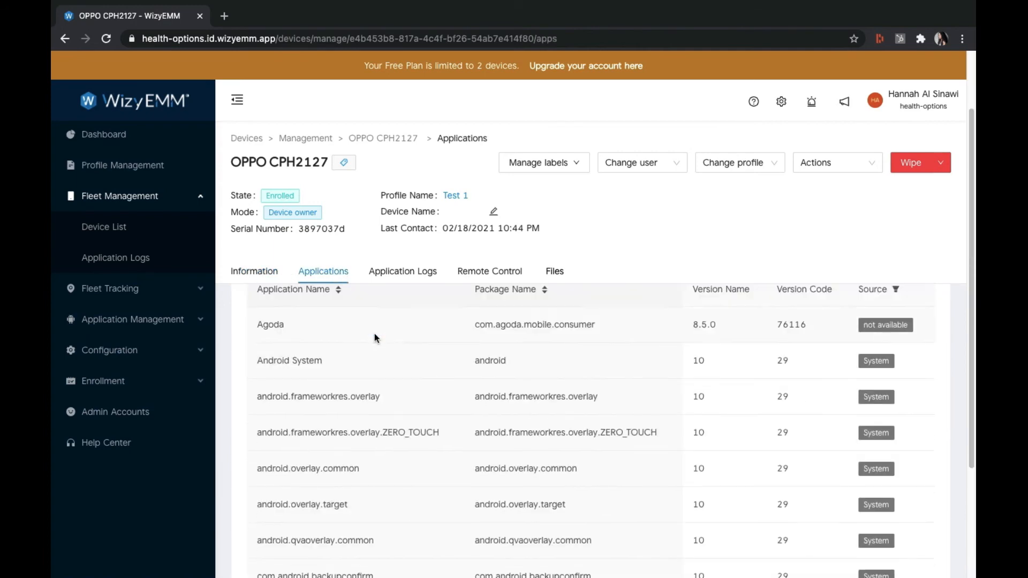
left_click(403, 271)
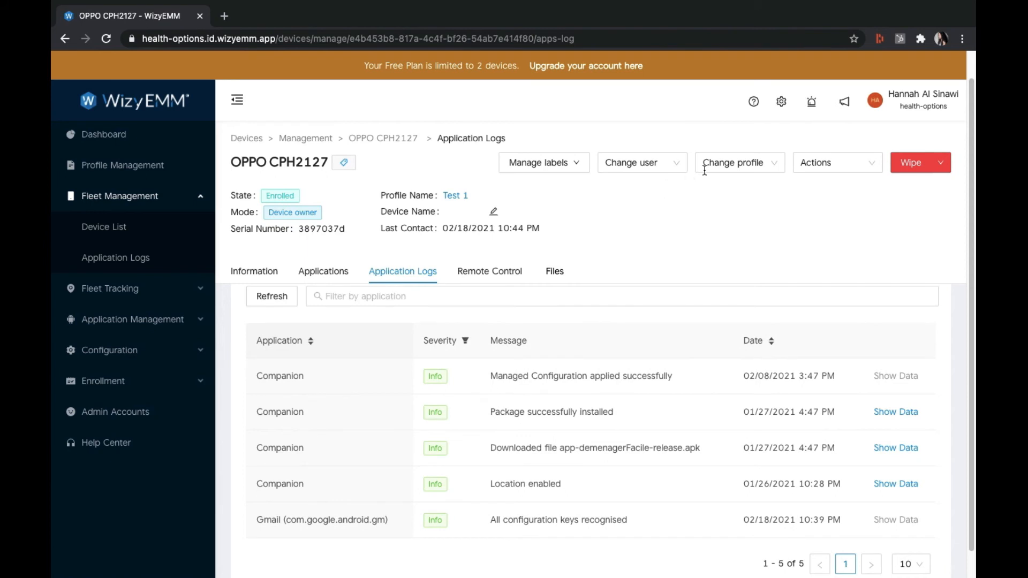
Review the Change profile and Actions dropdowns for the CPH2127 without choosing anything.
left_click(739, 163)
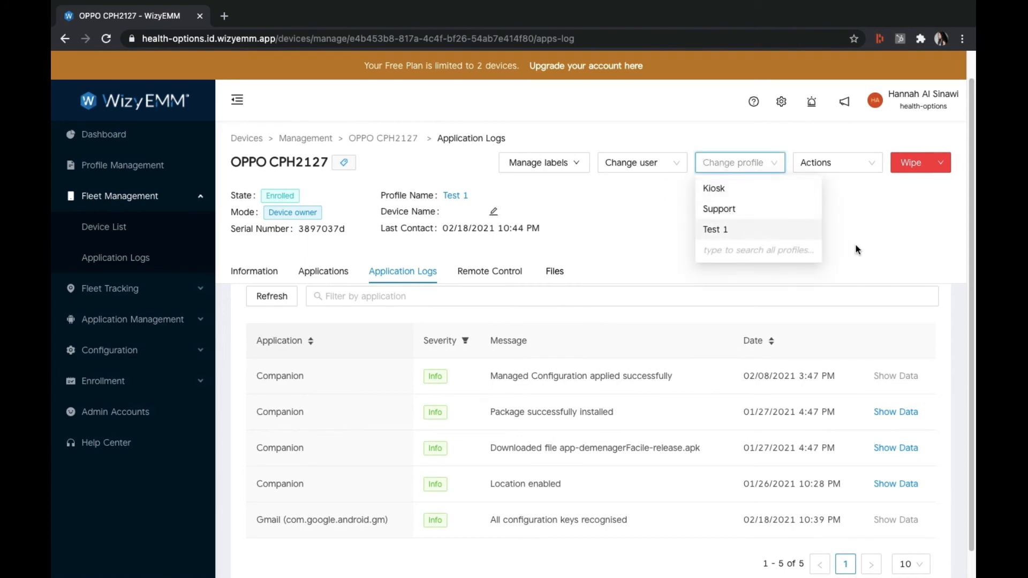
left_click(837, 161)
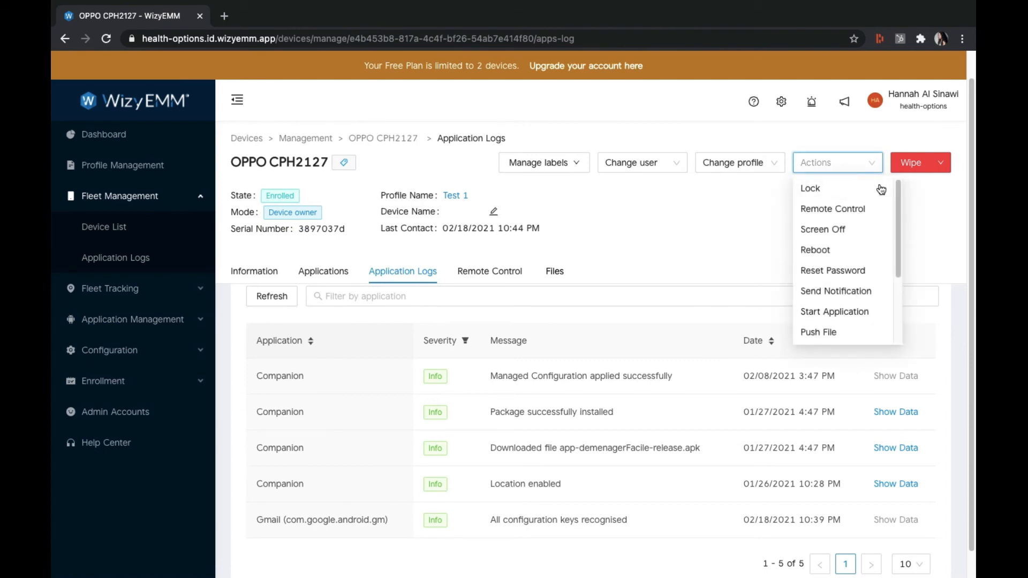
scroll("down", 3)
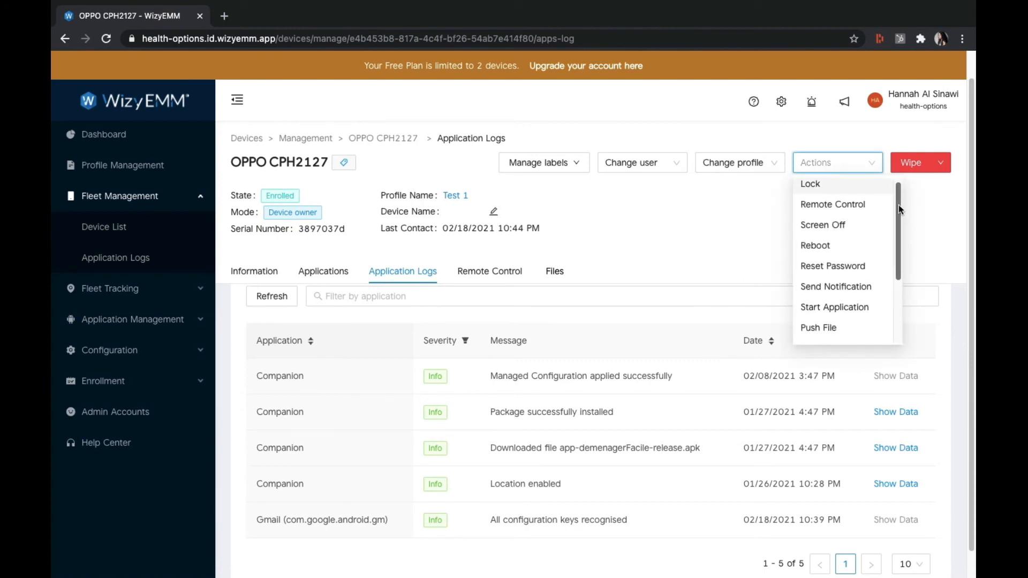
scroll("down", 3)
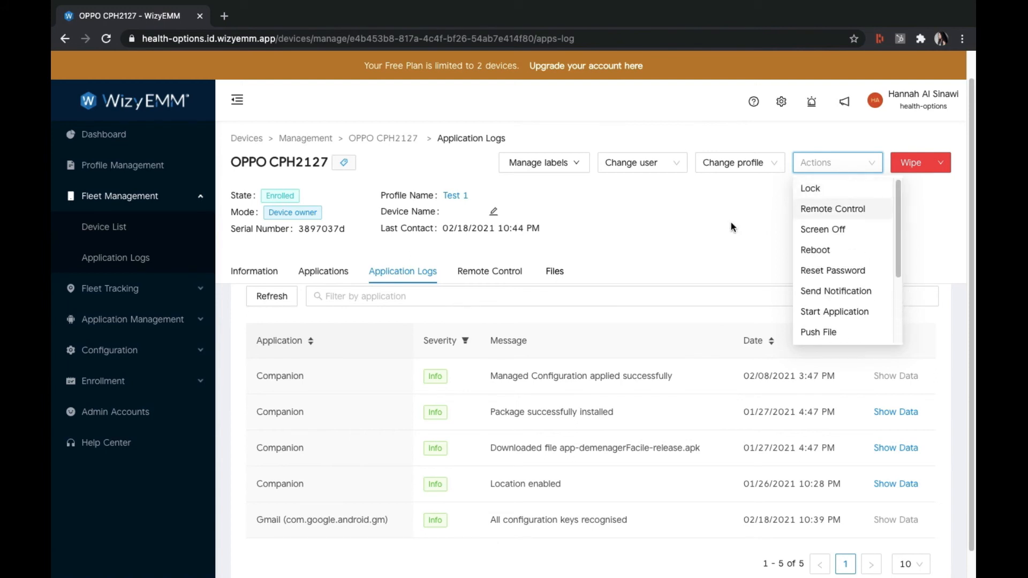
left_click(837, 163)
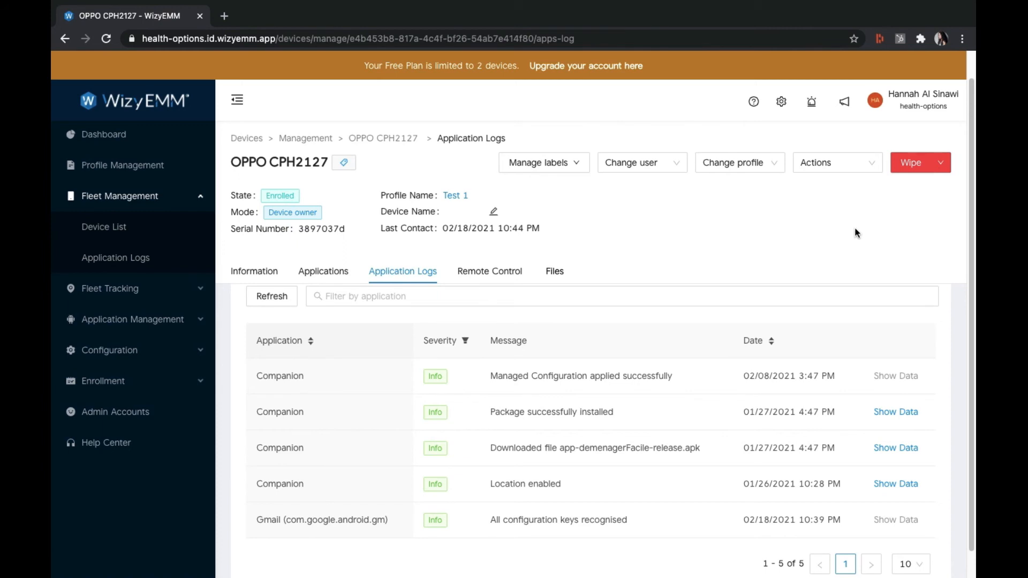
mouse_move(930, 166)
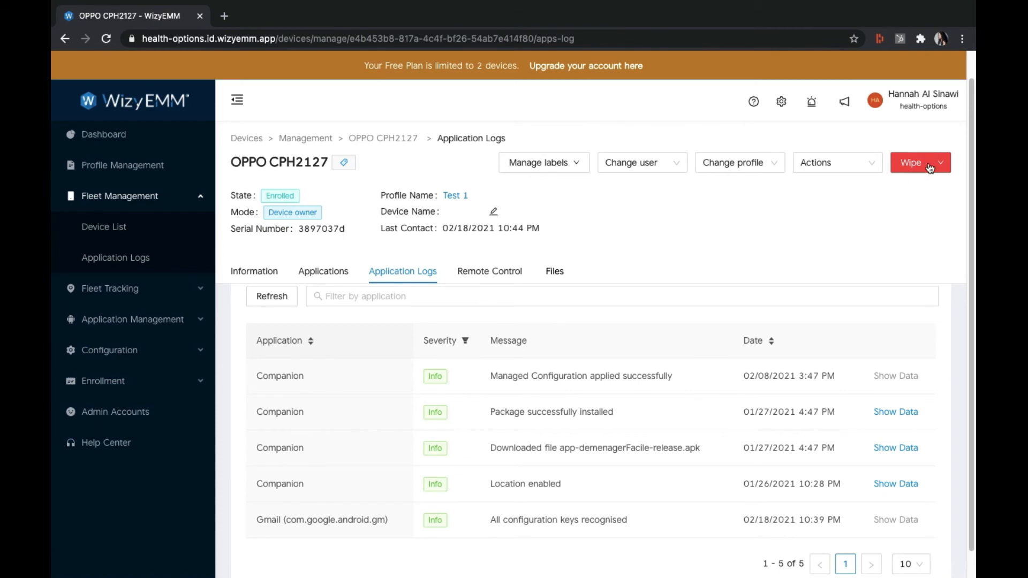
left_click(911, 163)
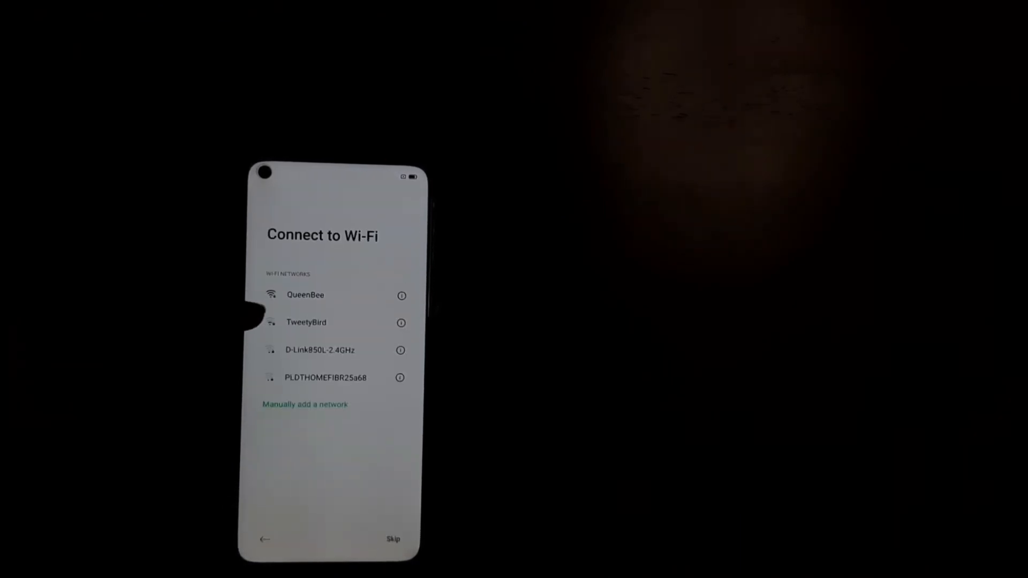
Join the QueenBee Wi-Fi, acknowledge organisation ownership and accept the Google services terms.
left_click(304, 295)
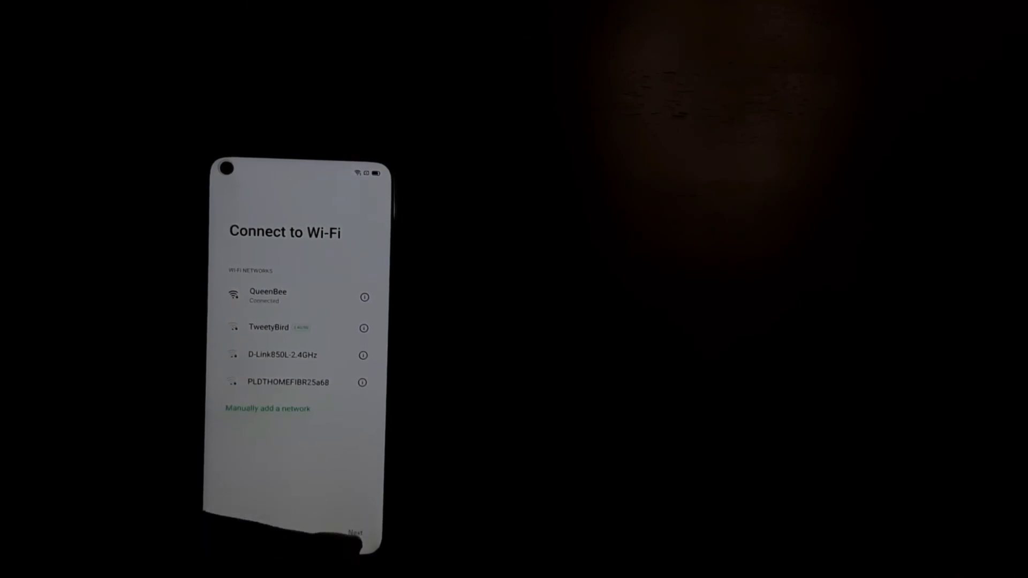
left_click(354, 533)
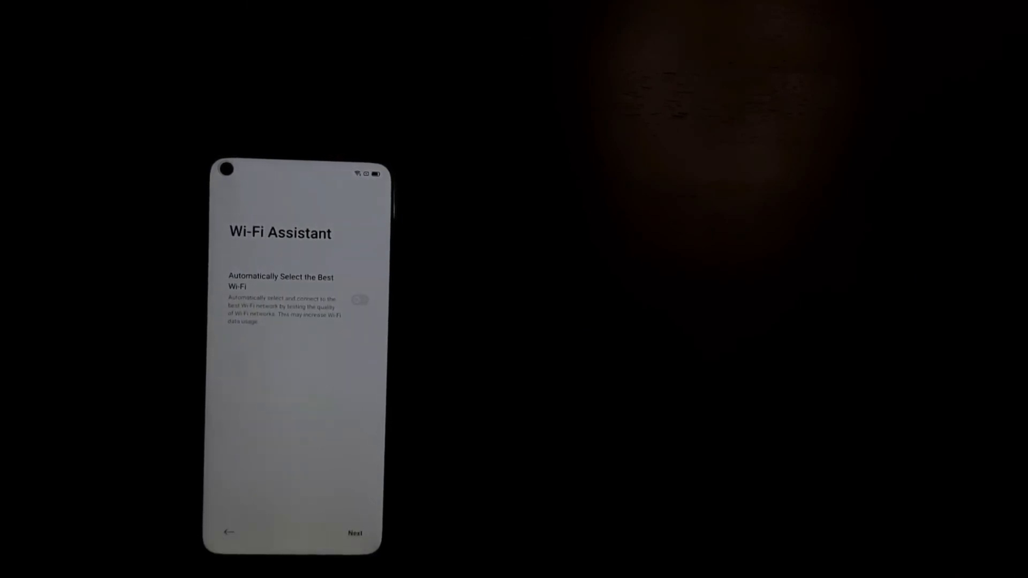
left_click(354, 533)
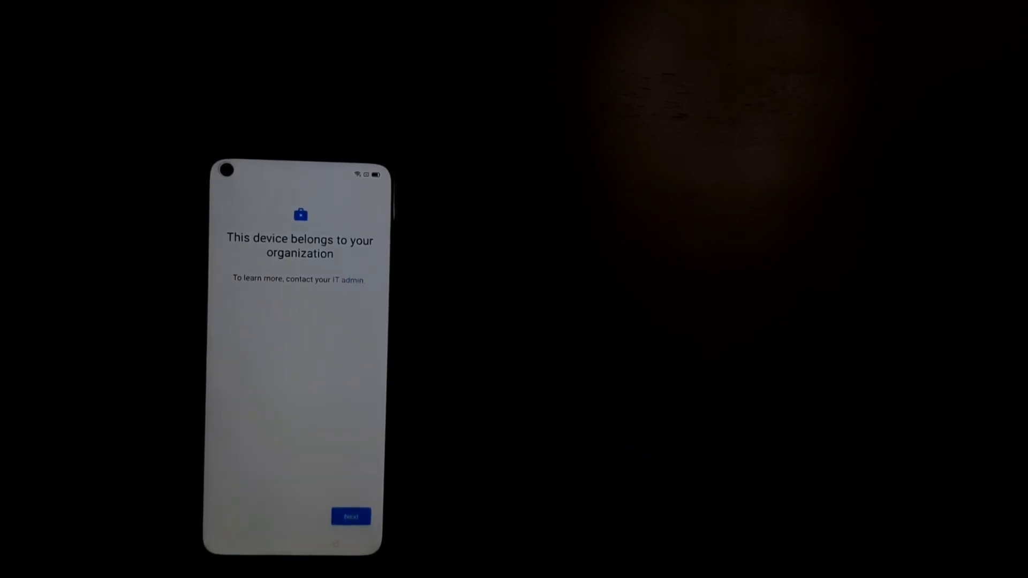
left_click(351, 517)
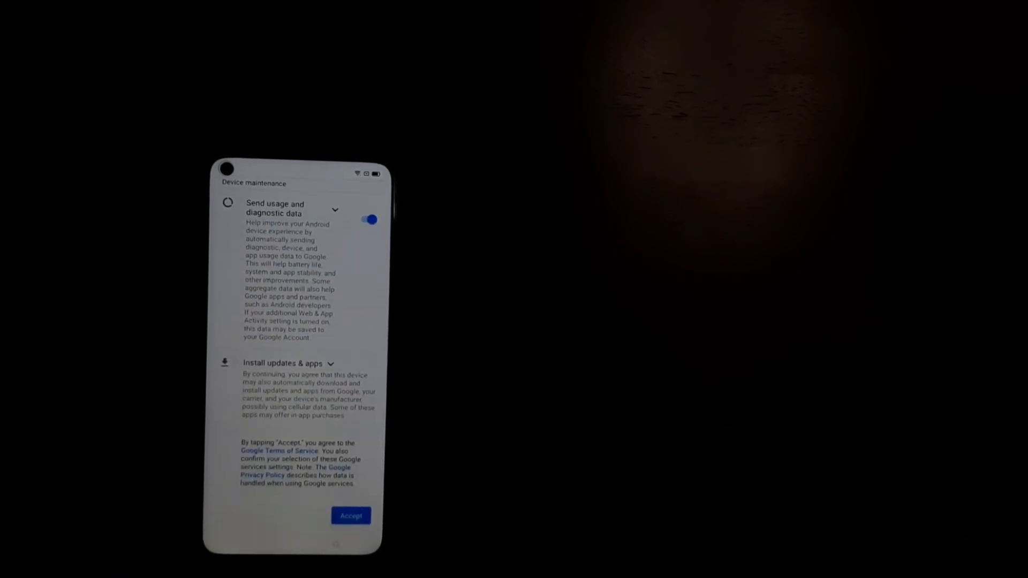
left_click(350, 516)
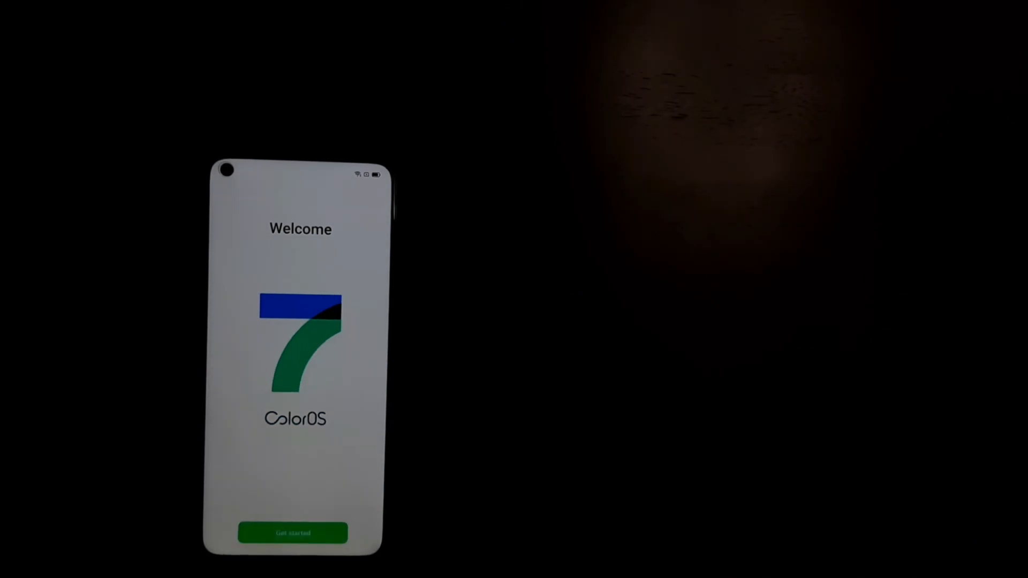
Get started on the ColorOS welcome and dismiss the Companion ready notice to reach the home screen.
left_click(293, 533)
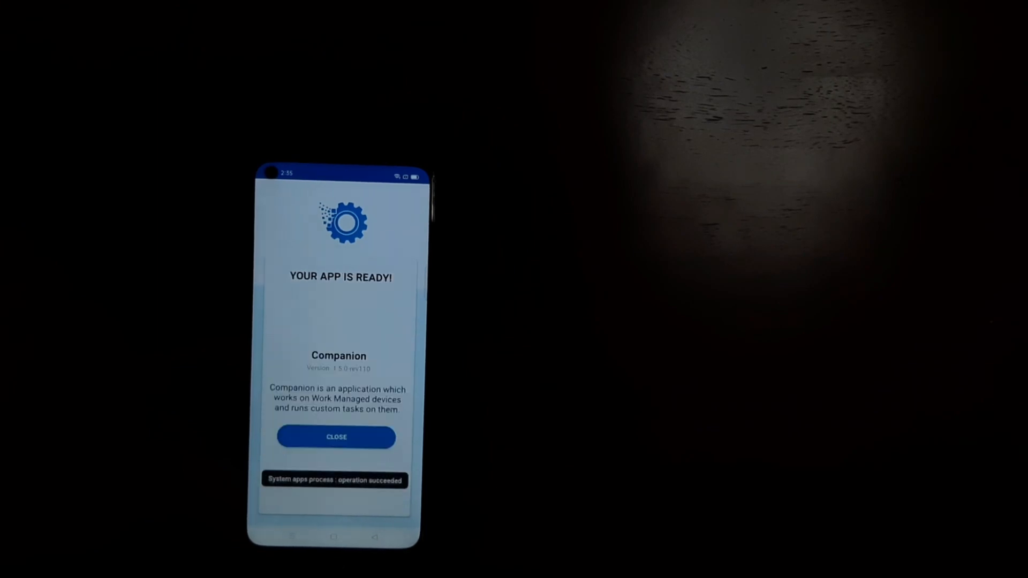
left_click(336, 437)
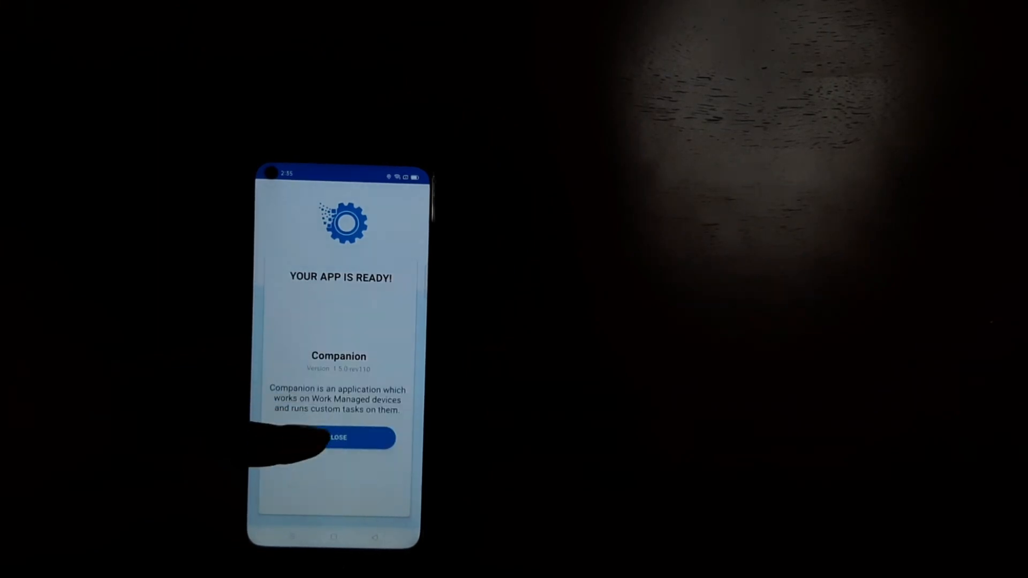
left_click(338, 438)
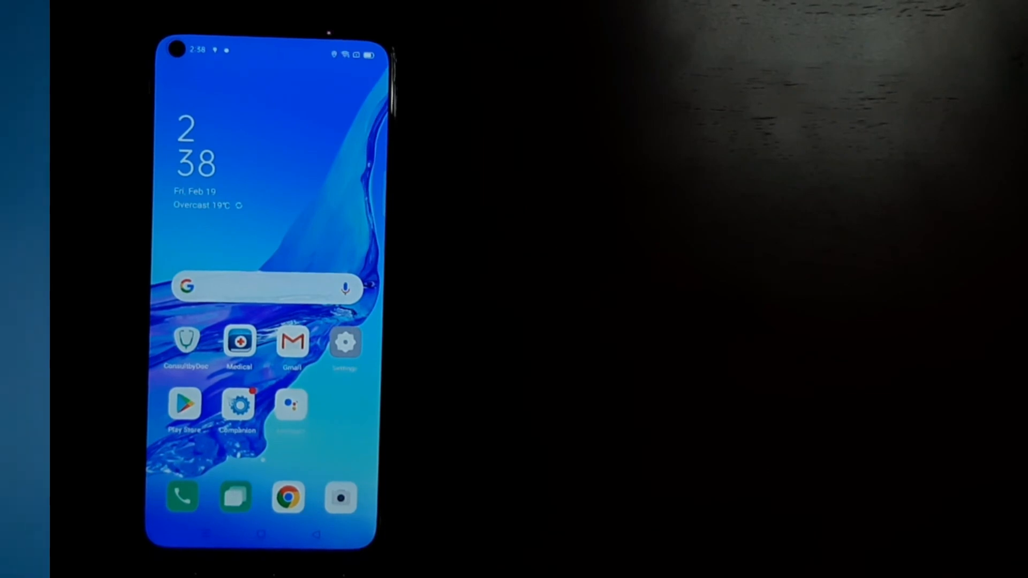